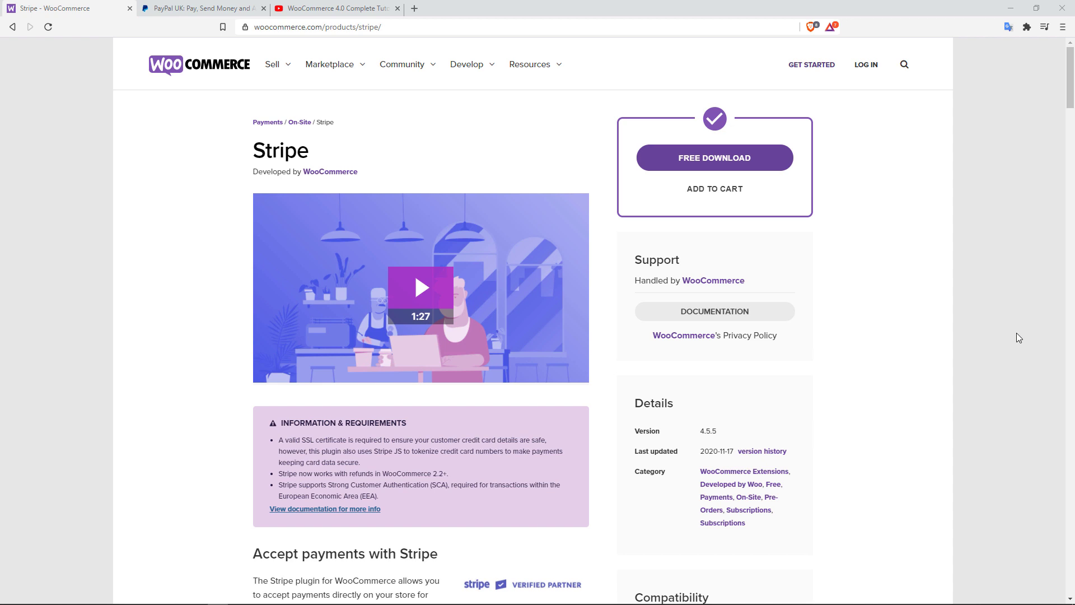
# Step: Review the PayPal and Stripe extension pages, then show the tutorial's Setting Up Stripe section
pyautogui.click(203, 8)
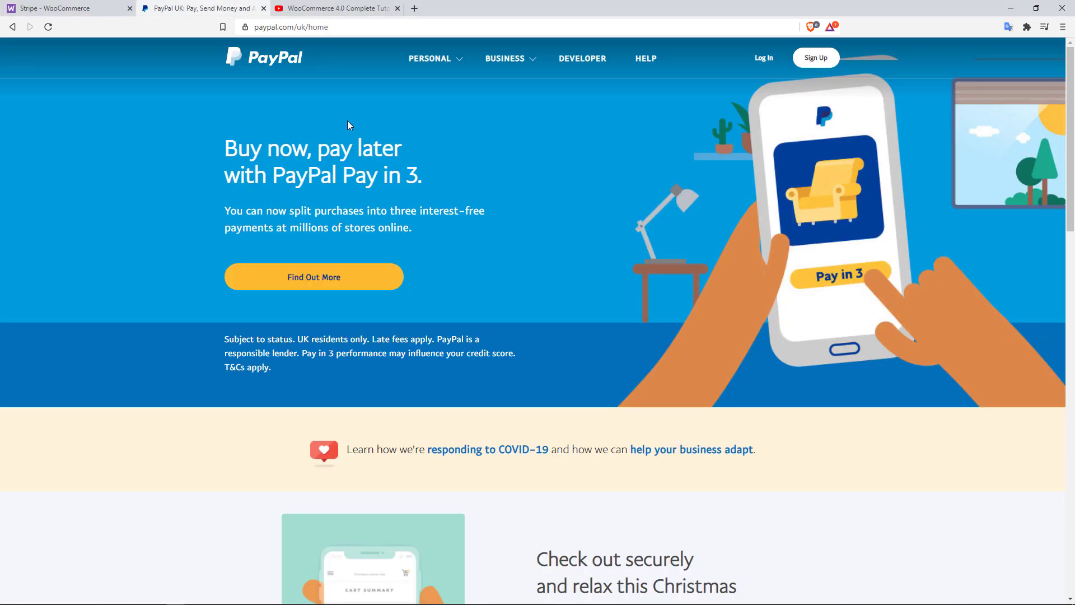
pyautogui.moveTo(284, 113)
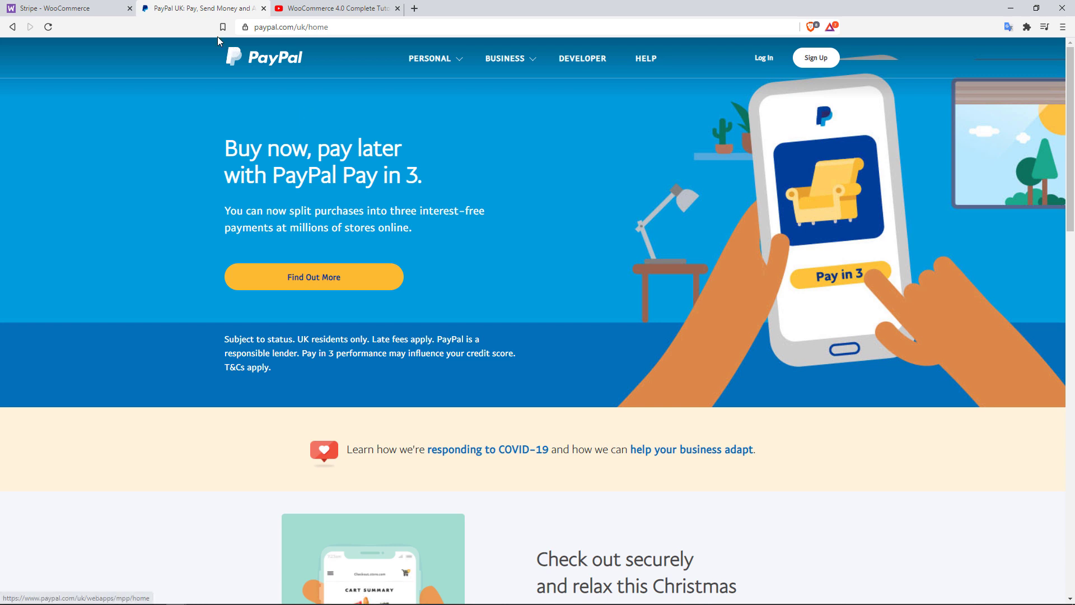
pyautogui.click(65, 8)
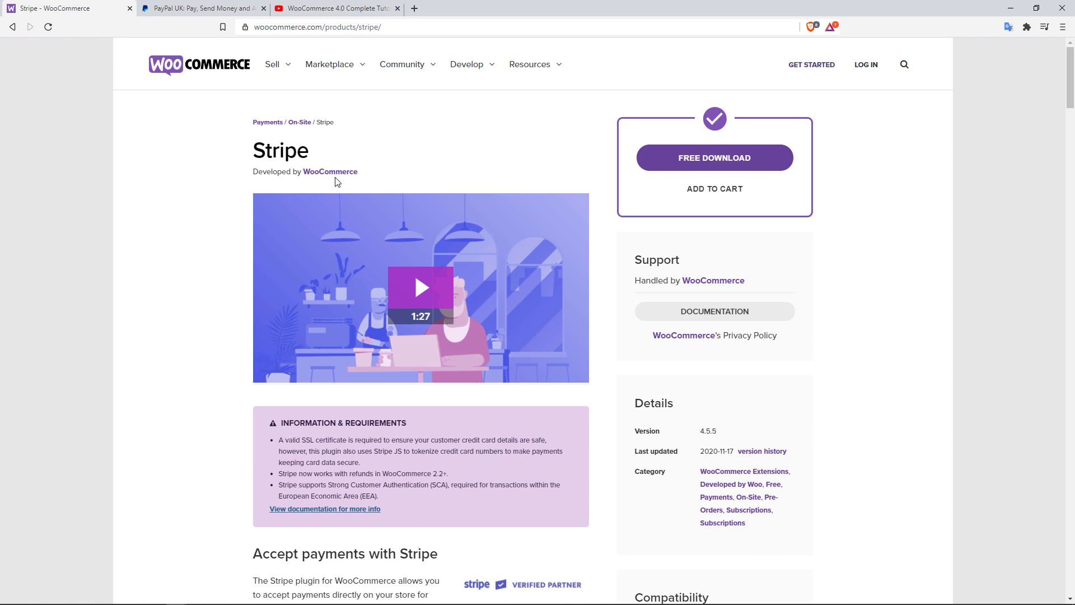
pyautogui.moveTo(427, 170)
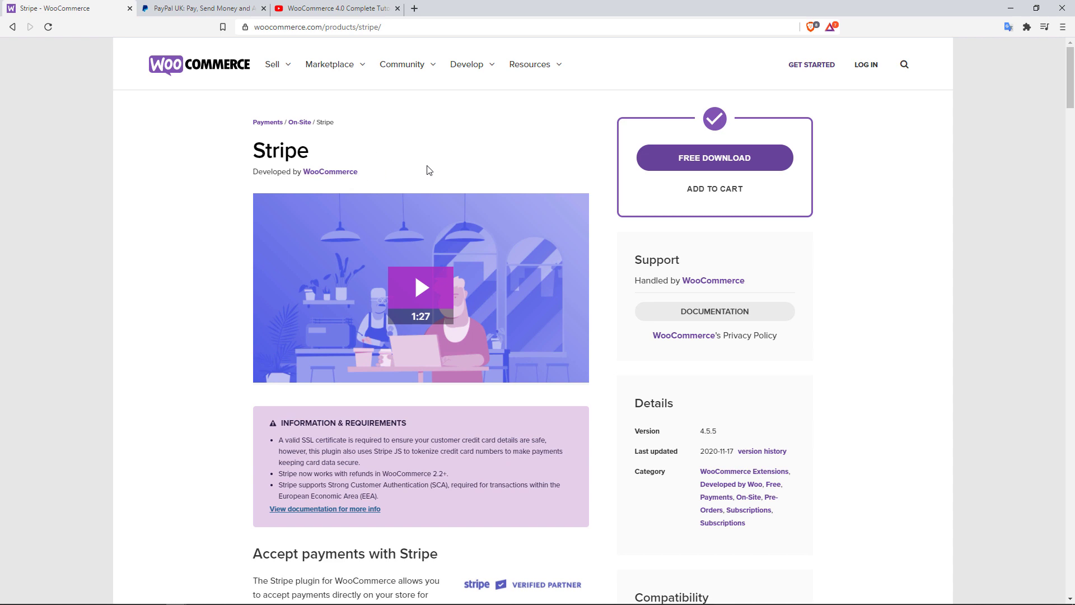
pyautogui.moveTo(442, 175)
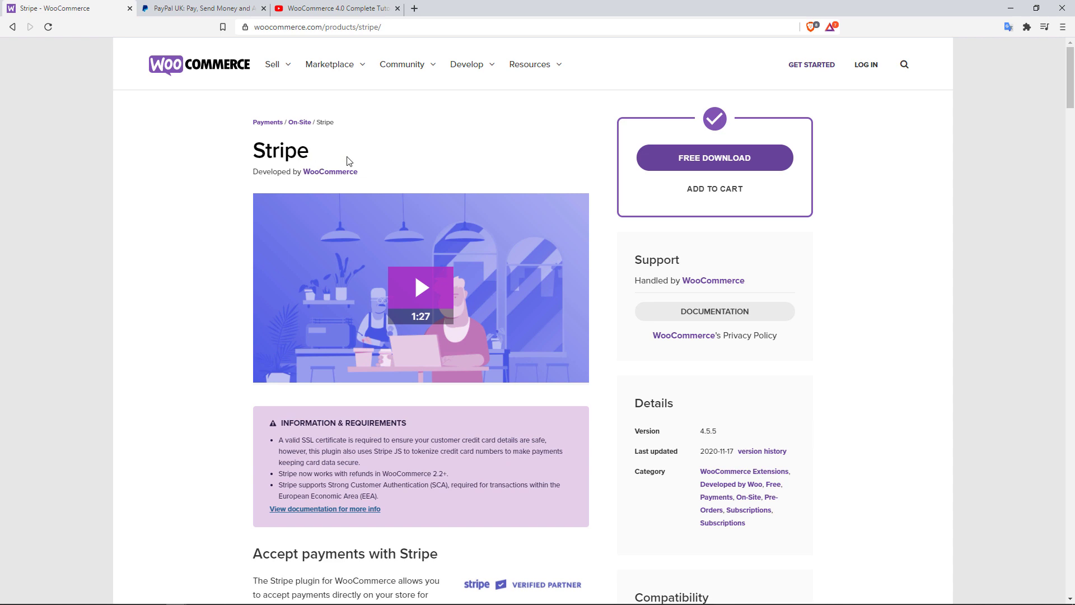
pyautogui.moveTo(342, 114)
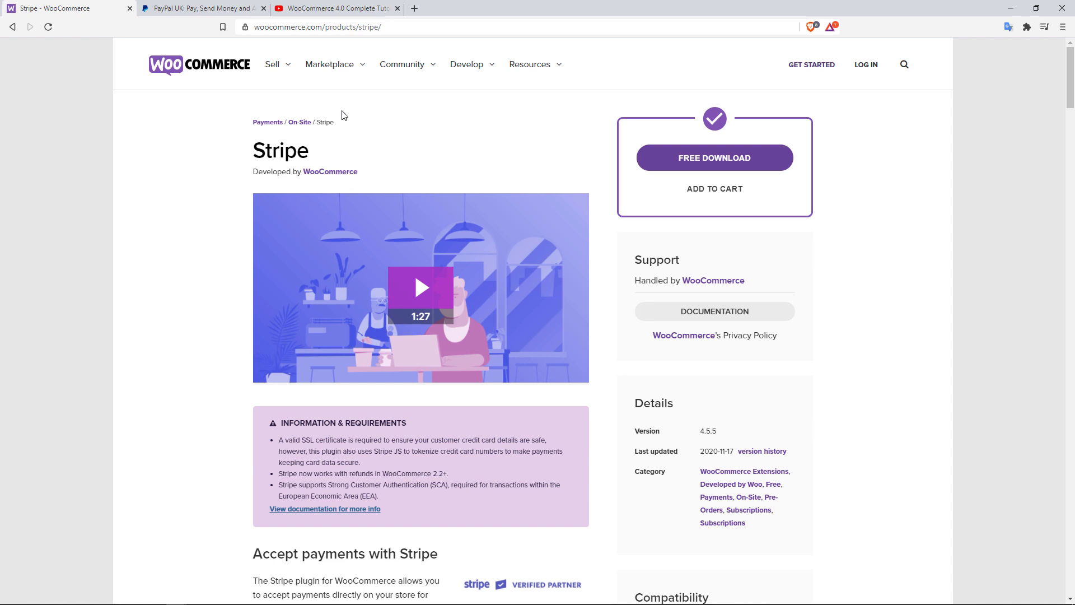
pyautogui.click(333, 8)
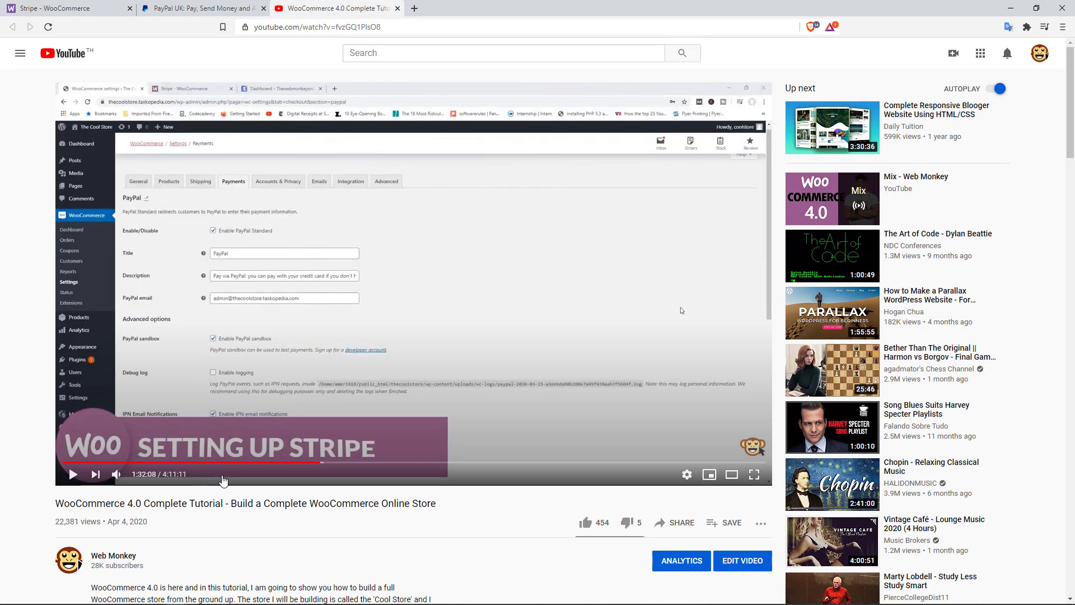
pyautogui.moveTo(153, 509)
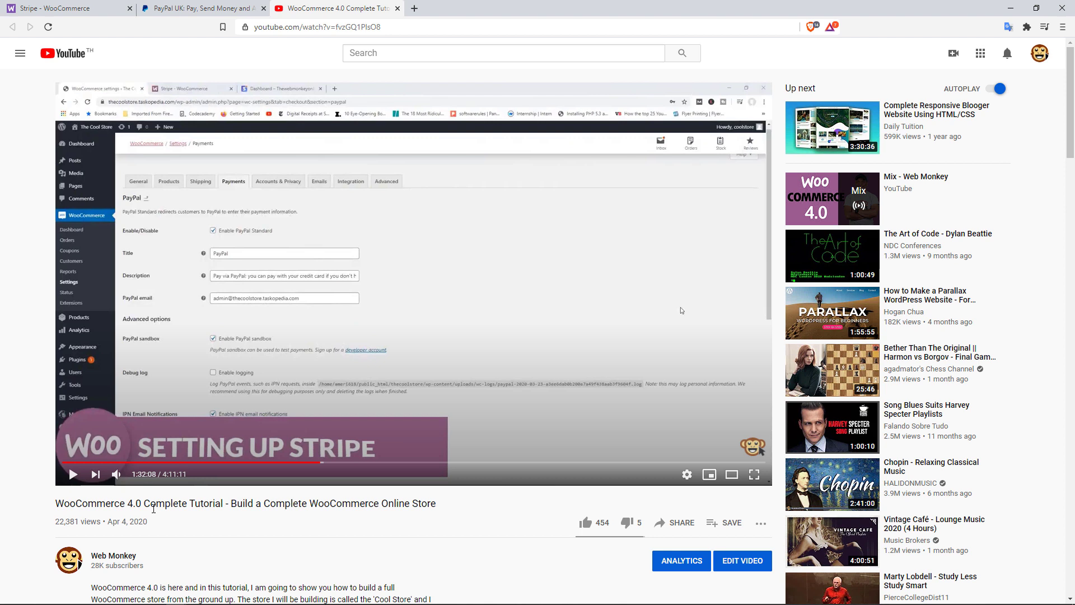
pyautogui.moveTo(141, 500)
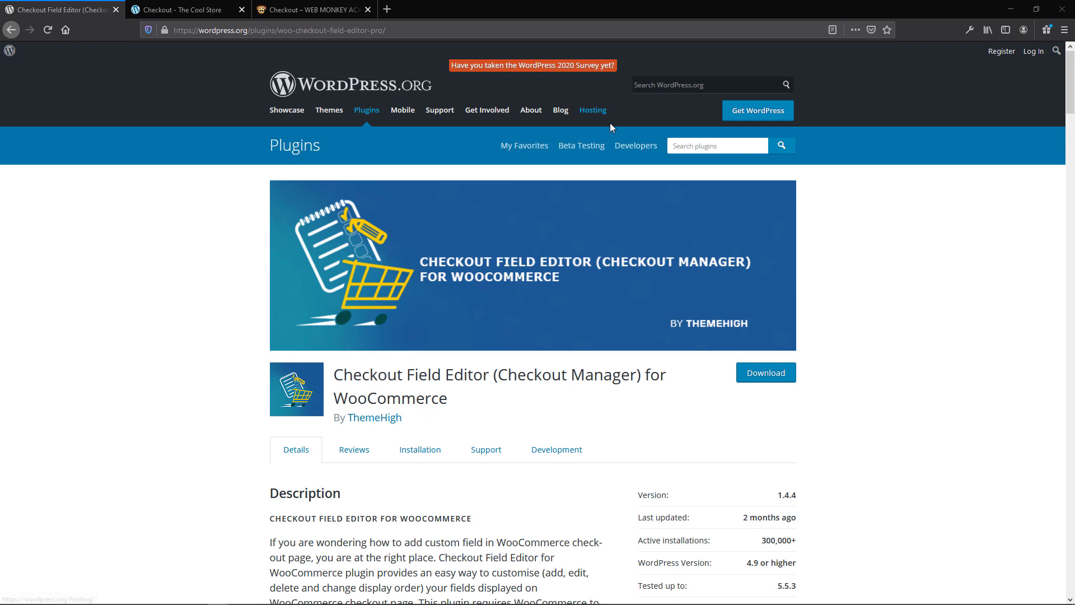
# Step: Scroll through The Cool Store checkout's standard billing detail fields
pyautogui.click(185, 10)
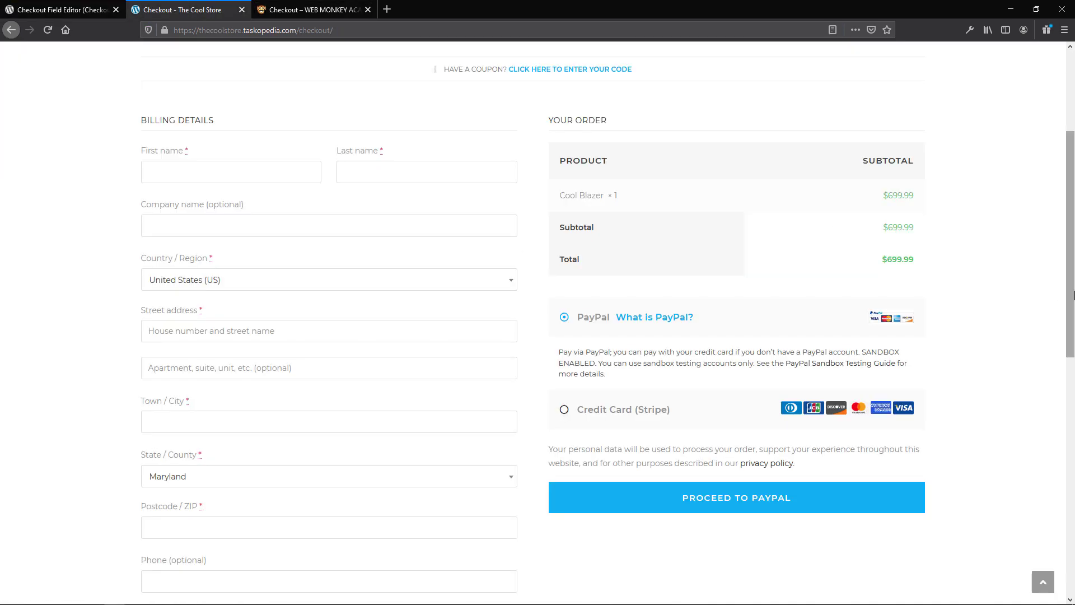
pyautogui.scroll(3)
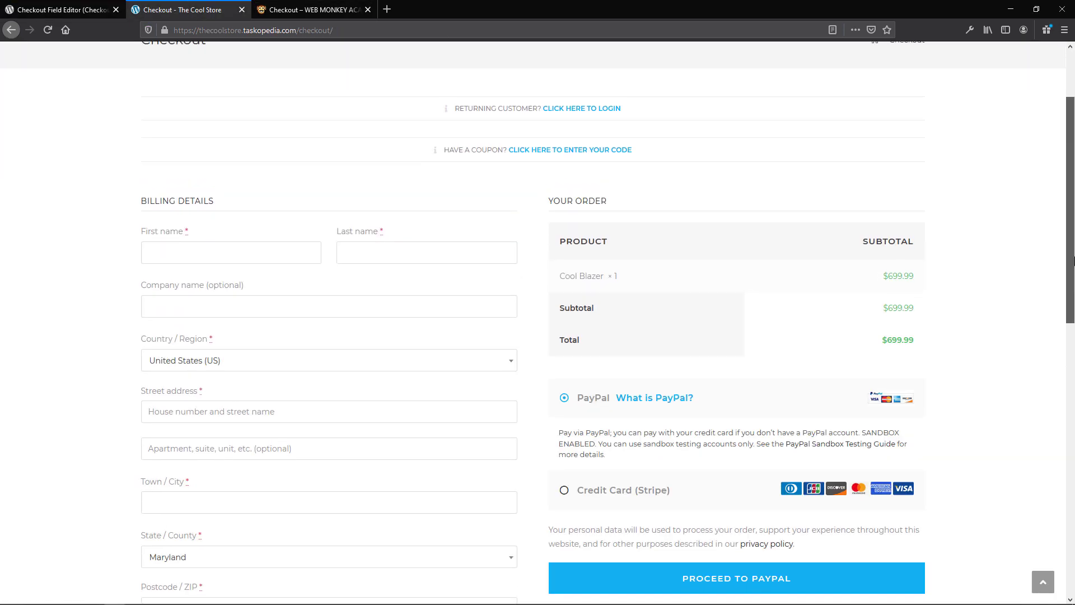
pyautogui.scroll(-3)
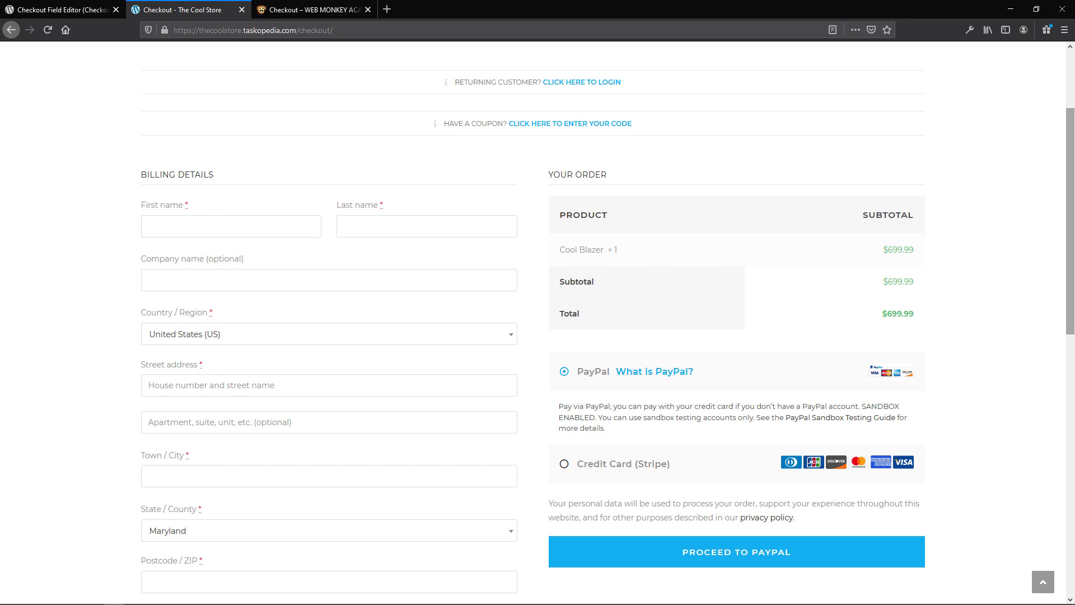
pyautogui.scroll(-3)
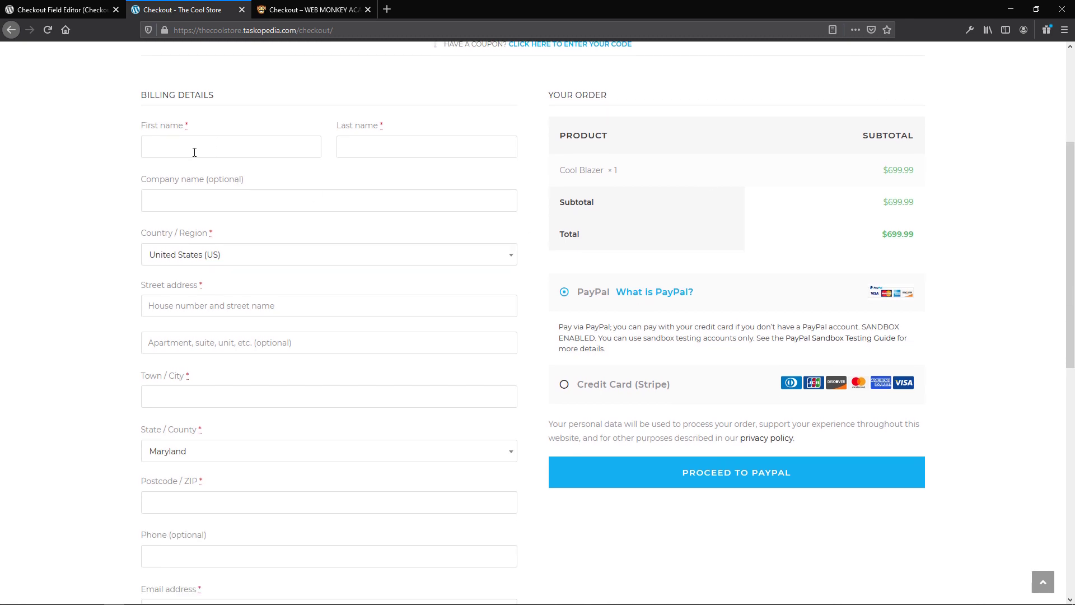
pyautogui.moveTo(201, 283)
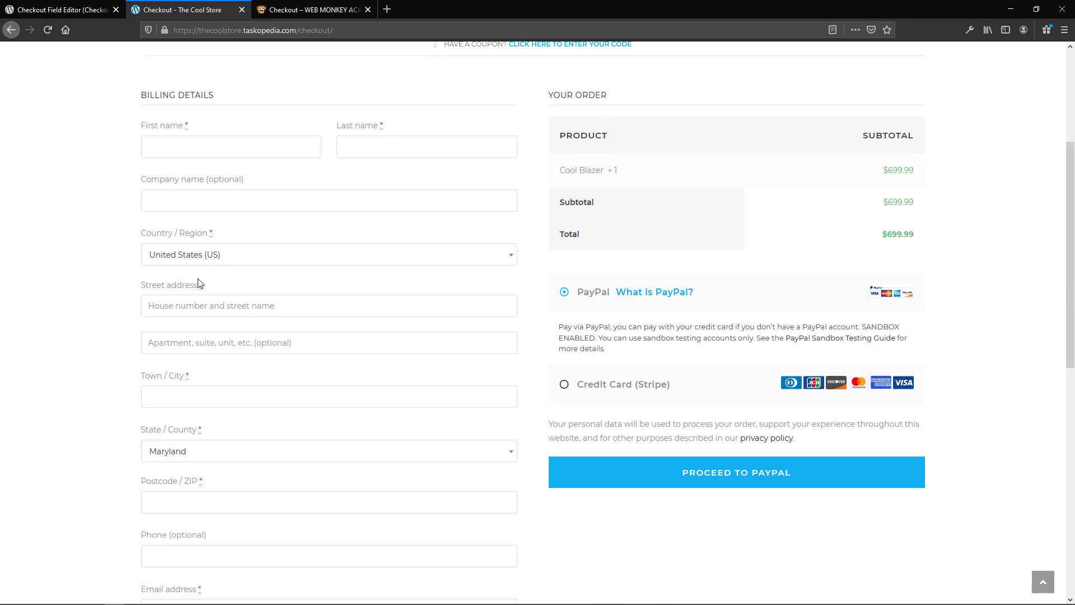
pyautogui.scroll(-3)
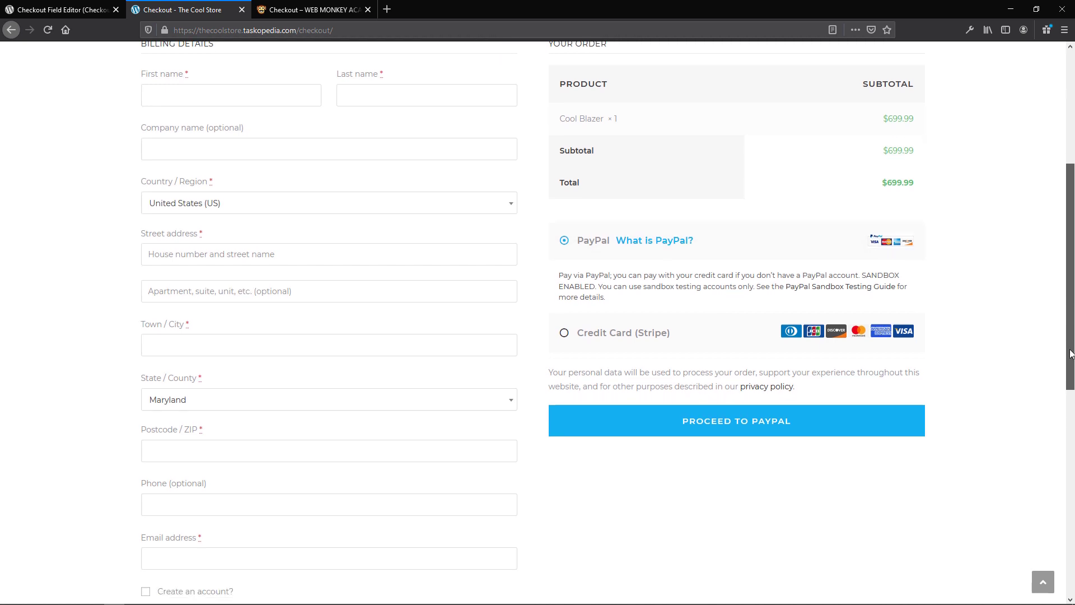
pyautogui.scroll(-3)
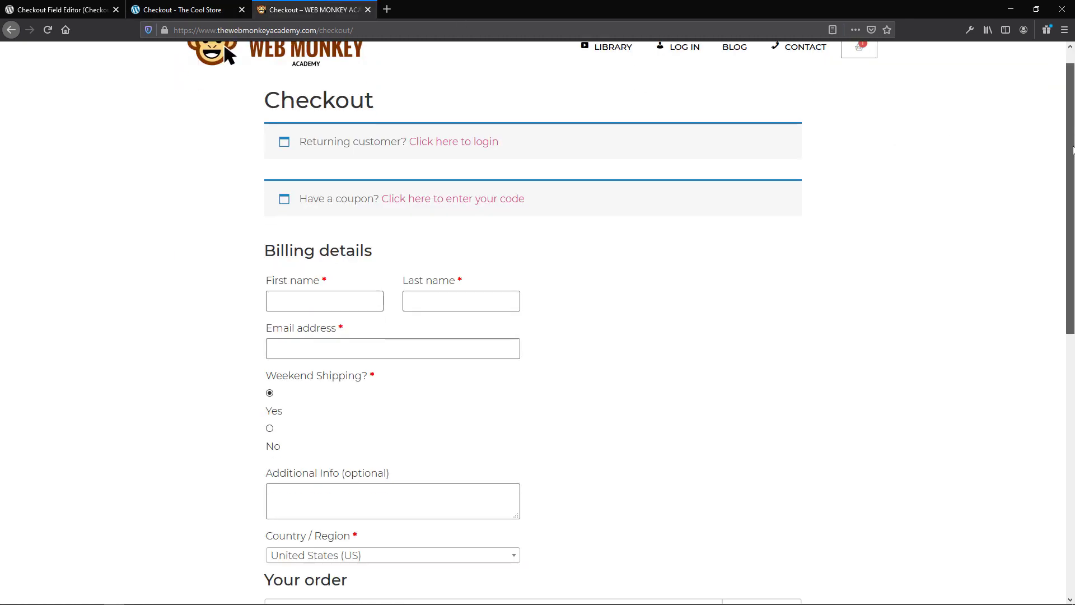
# Step: Compare the Web Monkey Academy checkout and Checkout Field Editor page, ending on The Cool Store checkout
pyautogui.scroll(-3)
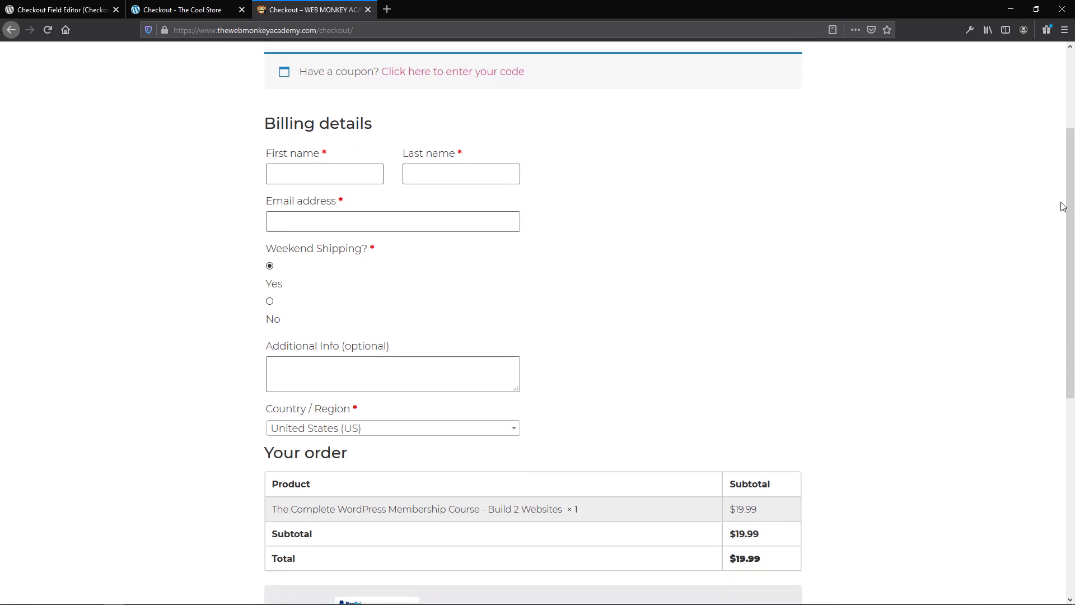
pyautogui.moveTo(332, 264)
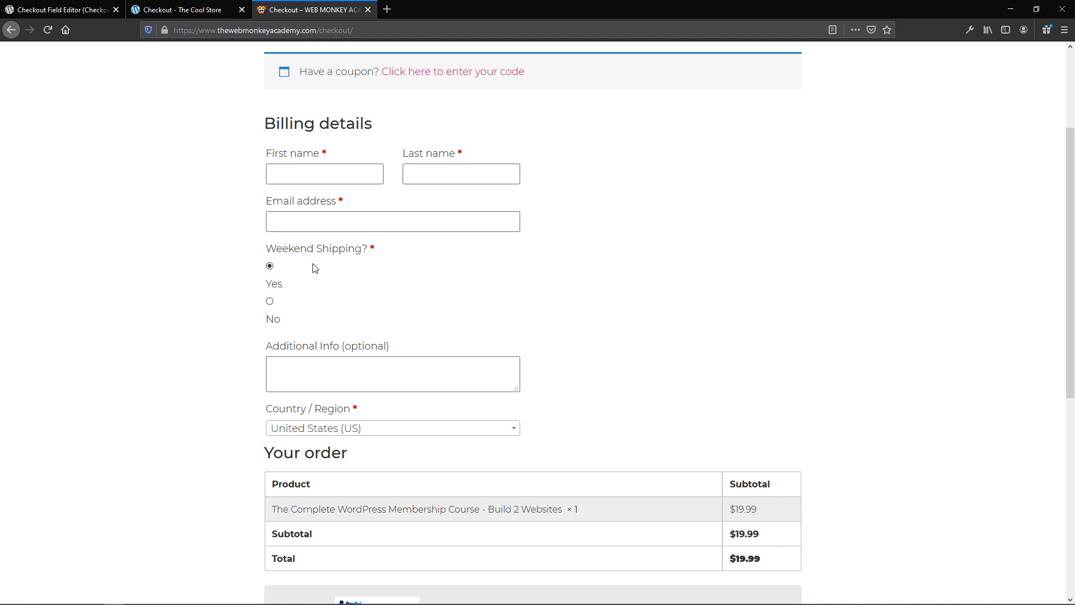
pyautogui.moveTo(337, 405)
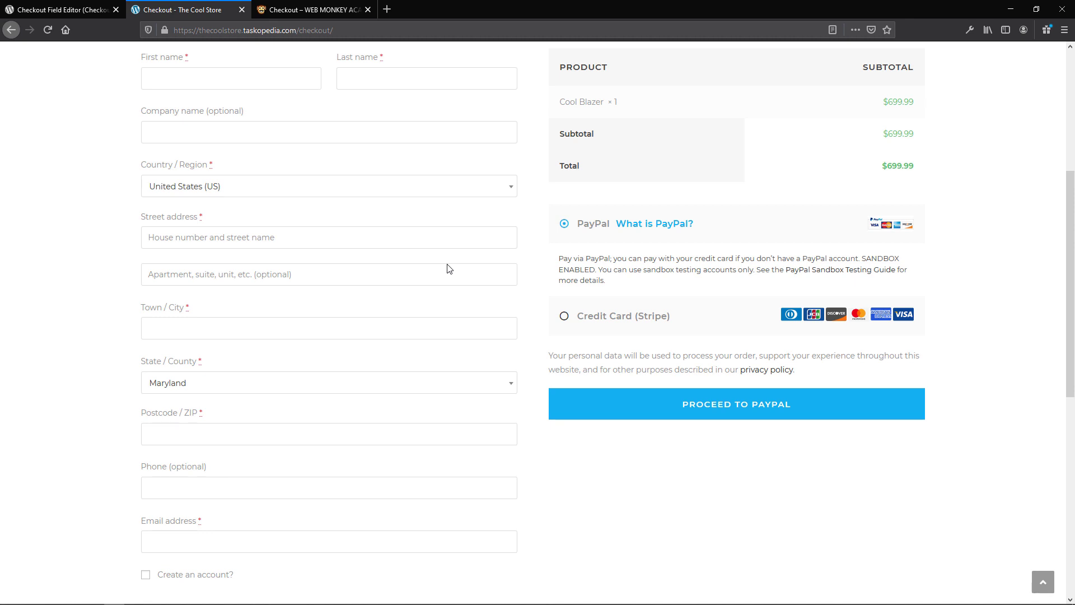
pyautogui.moveTo(476, 188)
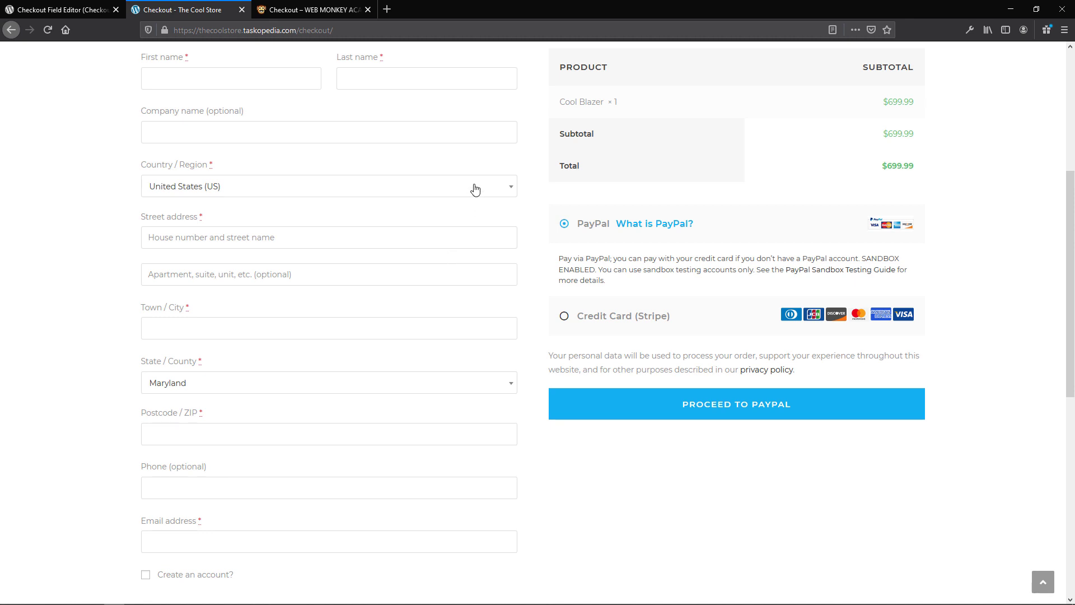
pyautogui.click(309, 10)
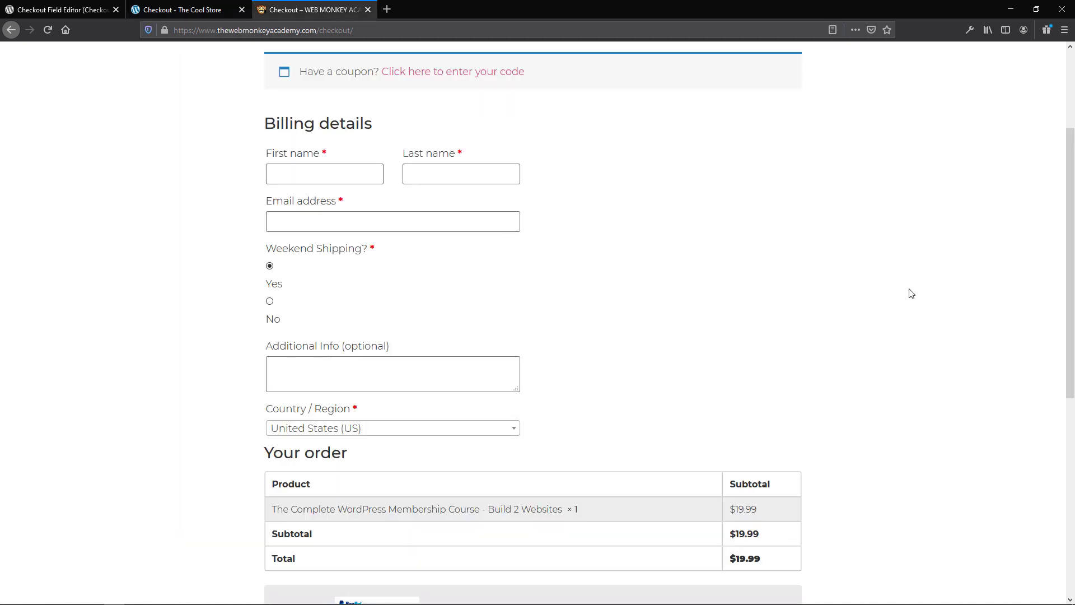
pyautogui.click(270, 267)
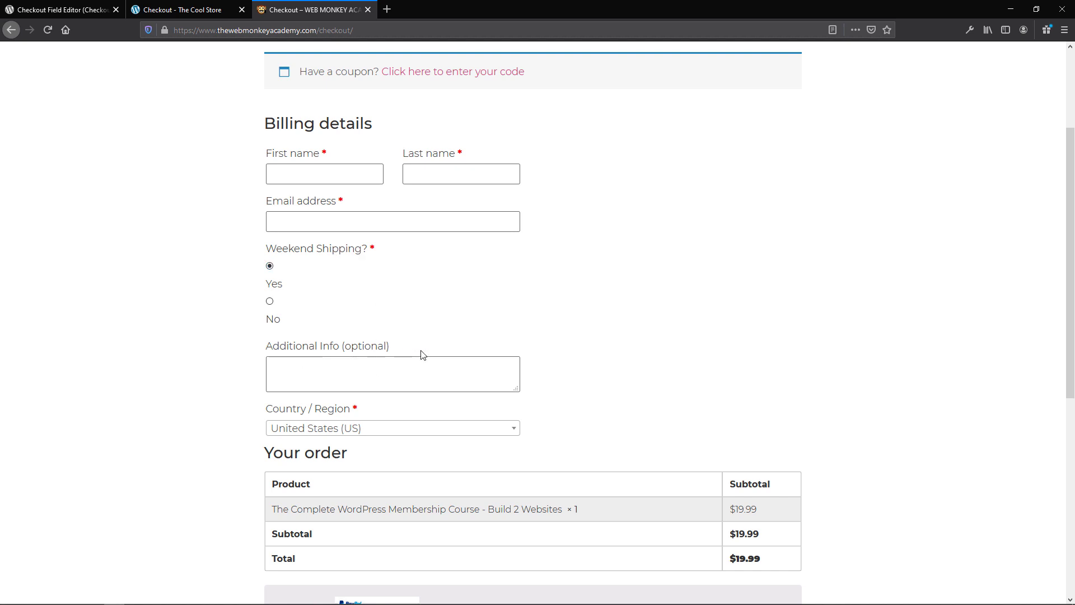
pyautogui.click(58, 10)
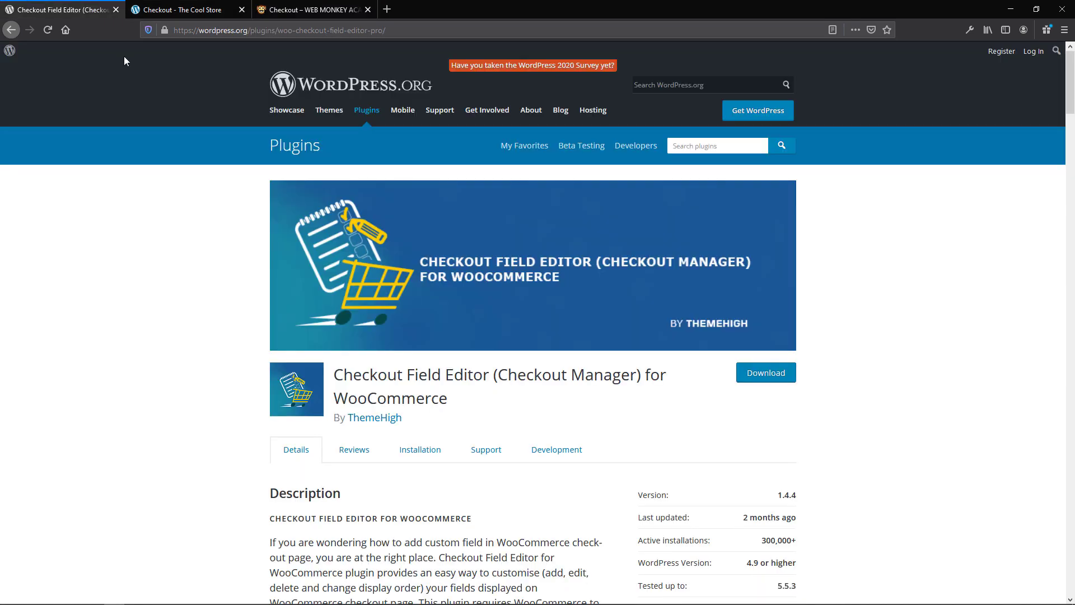
pyautogui.moveTo(573, 392)
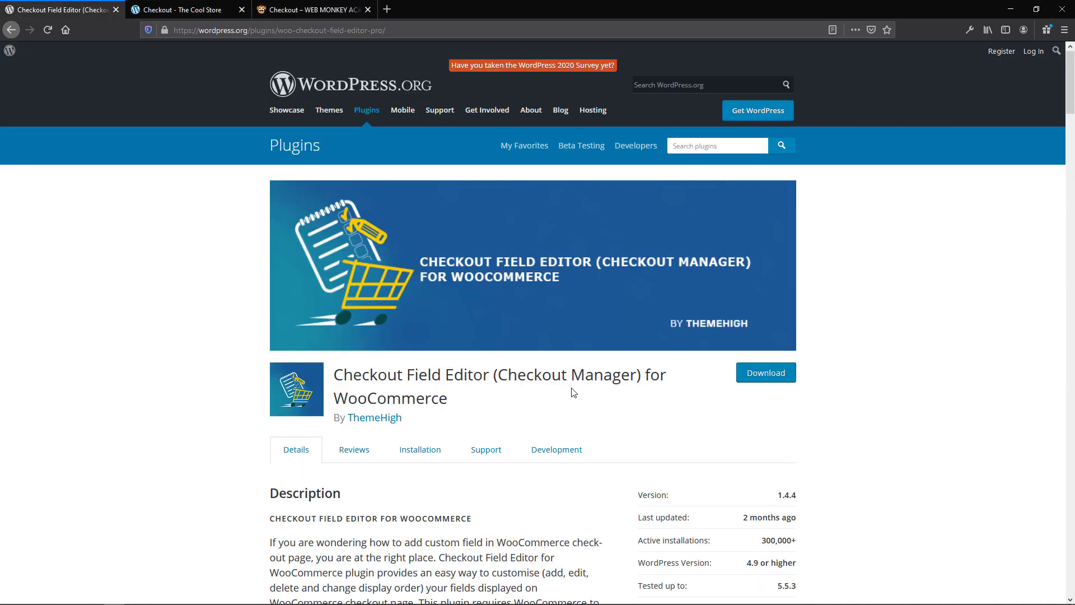
pyautogui.click(184, 10)
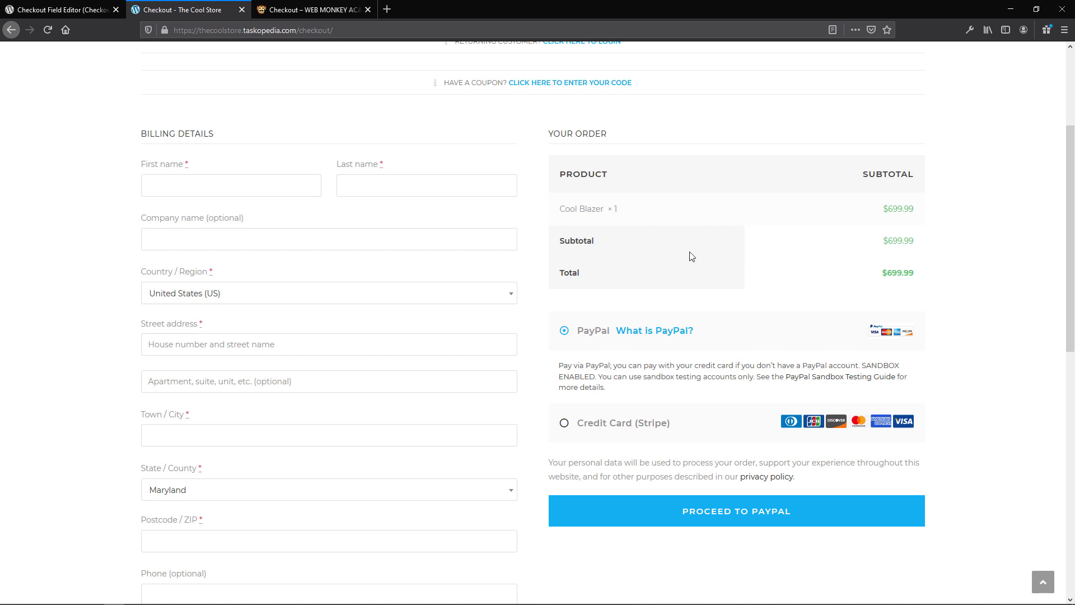
pyautogui.moveTo(447, 68)
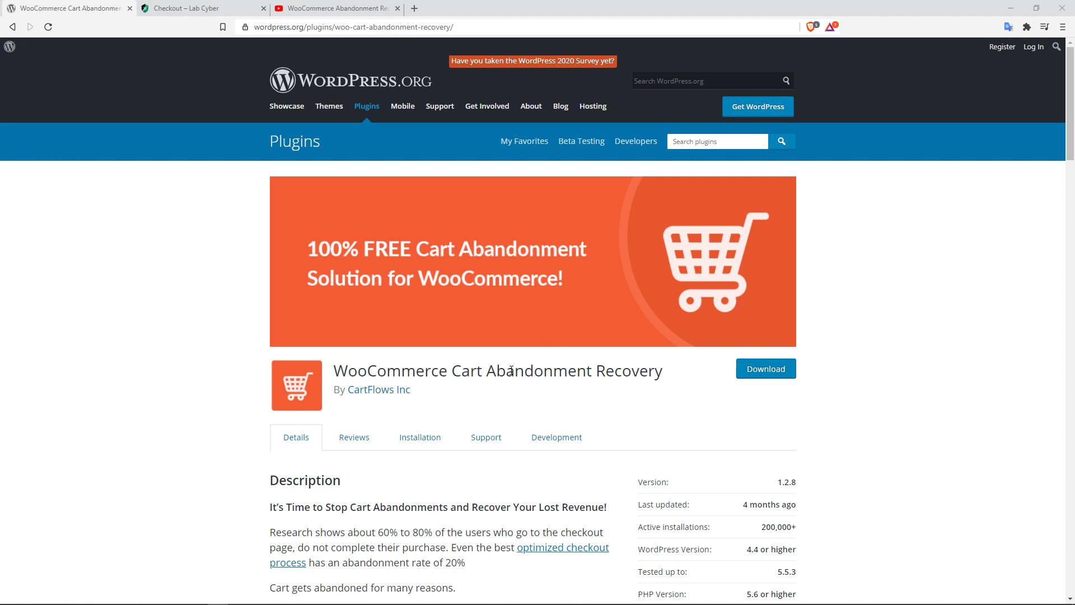
pyautogui.moveTo(423, 400)
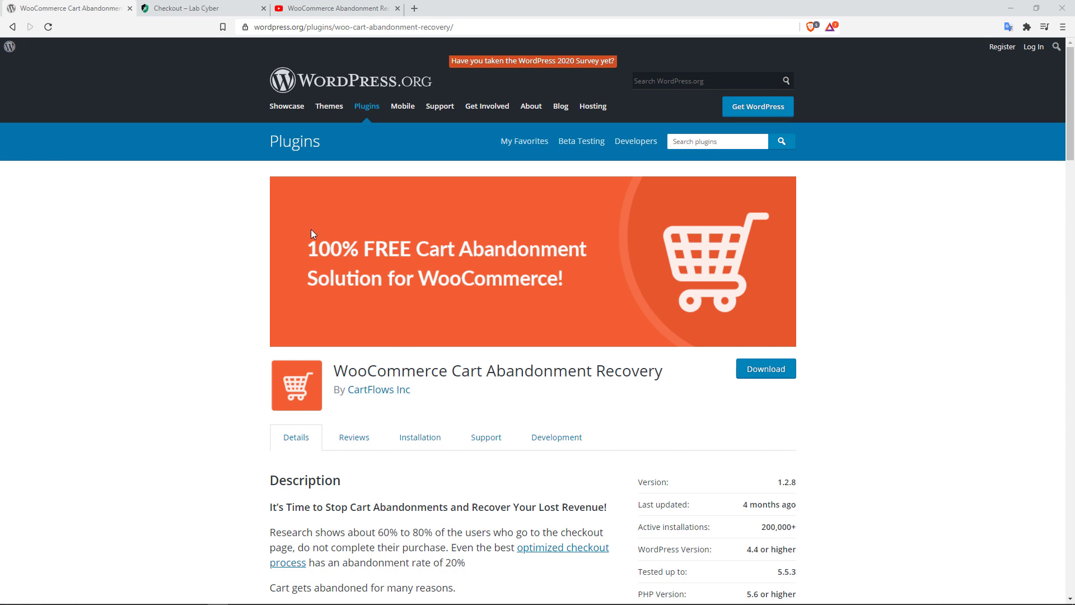
# Step: Show the Lab Cyber checkout page briefly and close it
pyautogui.click(200, 8)
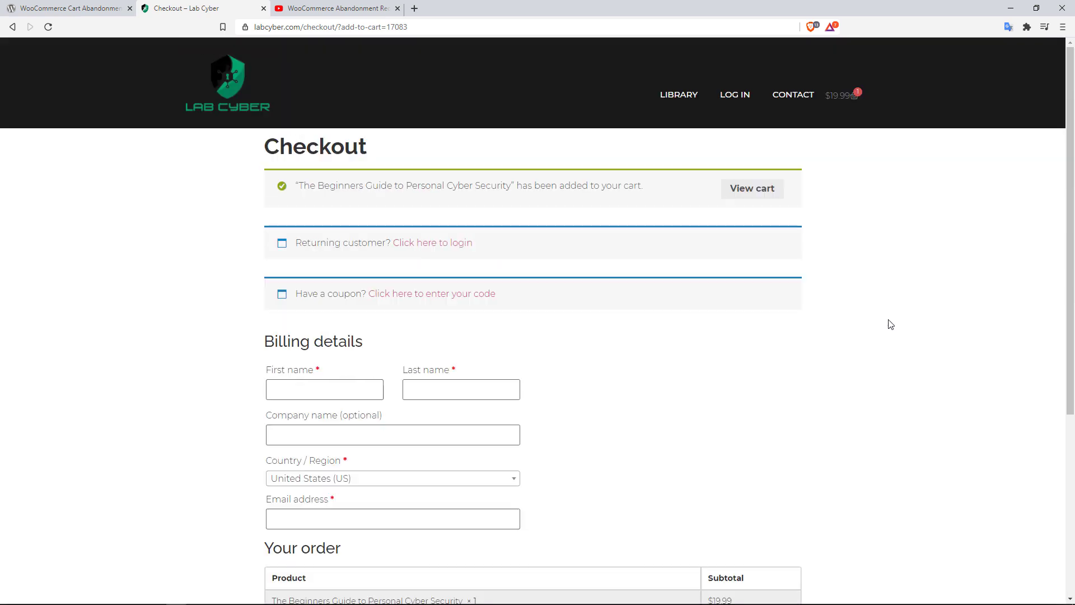
pyautogui.scroll(-3)
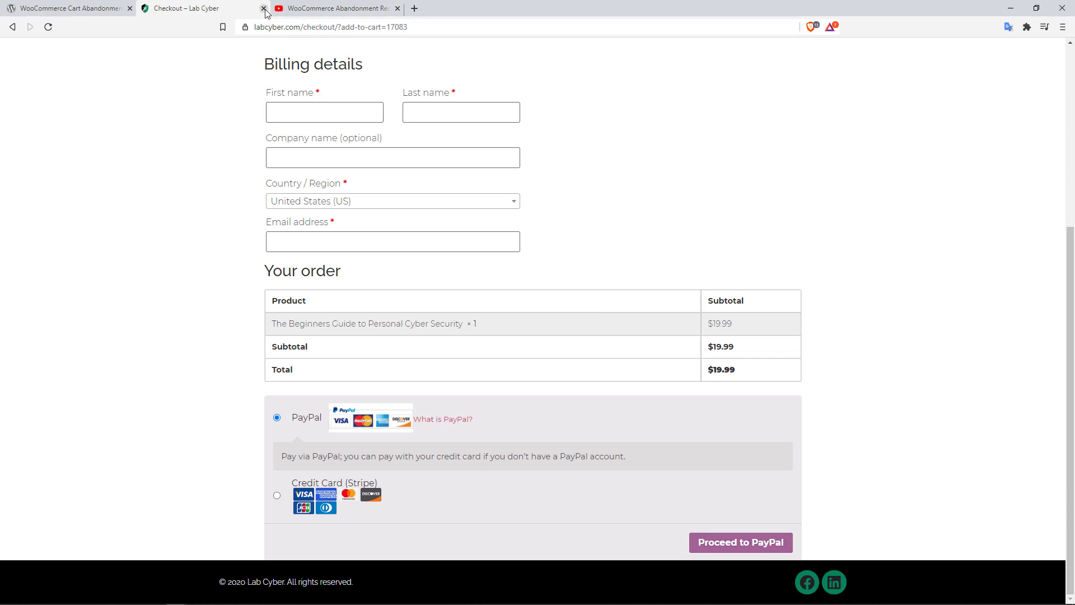
pyautogui.click(263, 8)
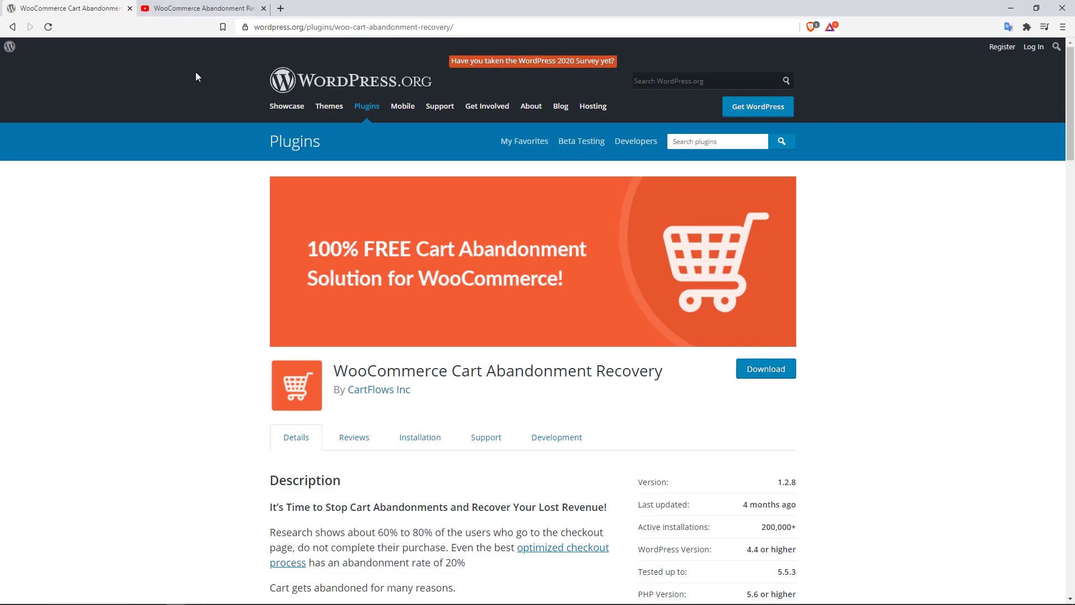
pyautogui.moveTo(638, 255)
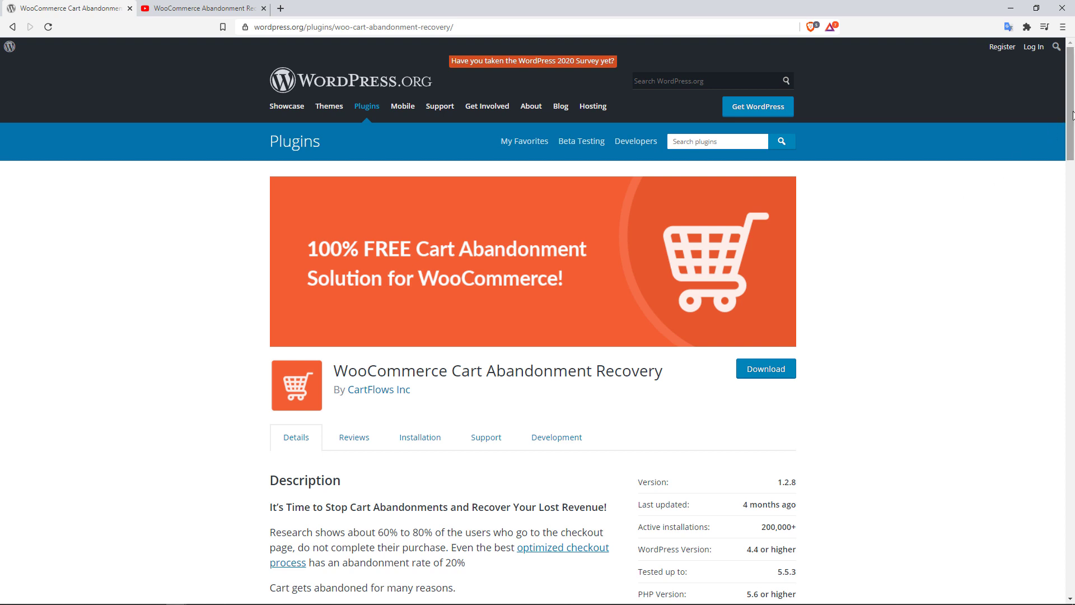
pyautogui.moveTo(1070, 109)
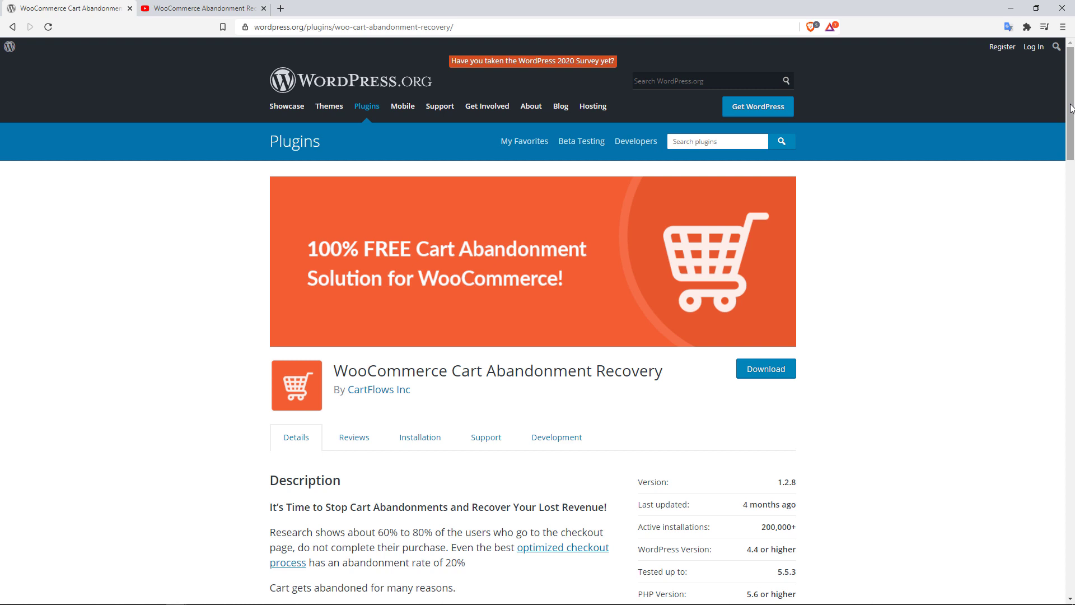
# Step: Read the Cart Abandonment Recovery plugin description, then bring up its tutorial video
pyautogui.scroll(-3)
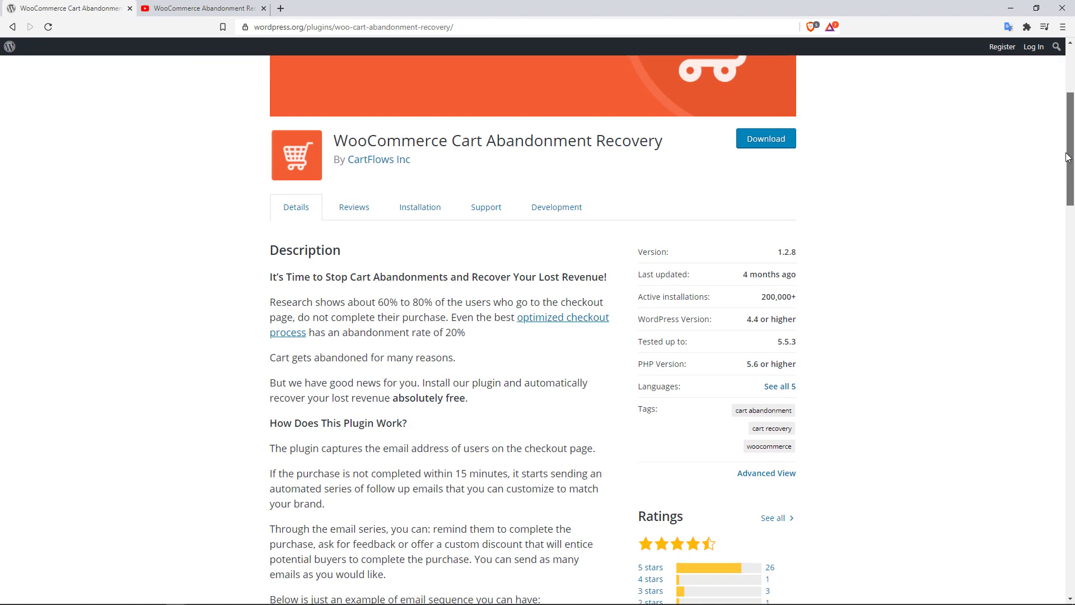
pyautogui.scroll(-3)
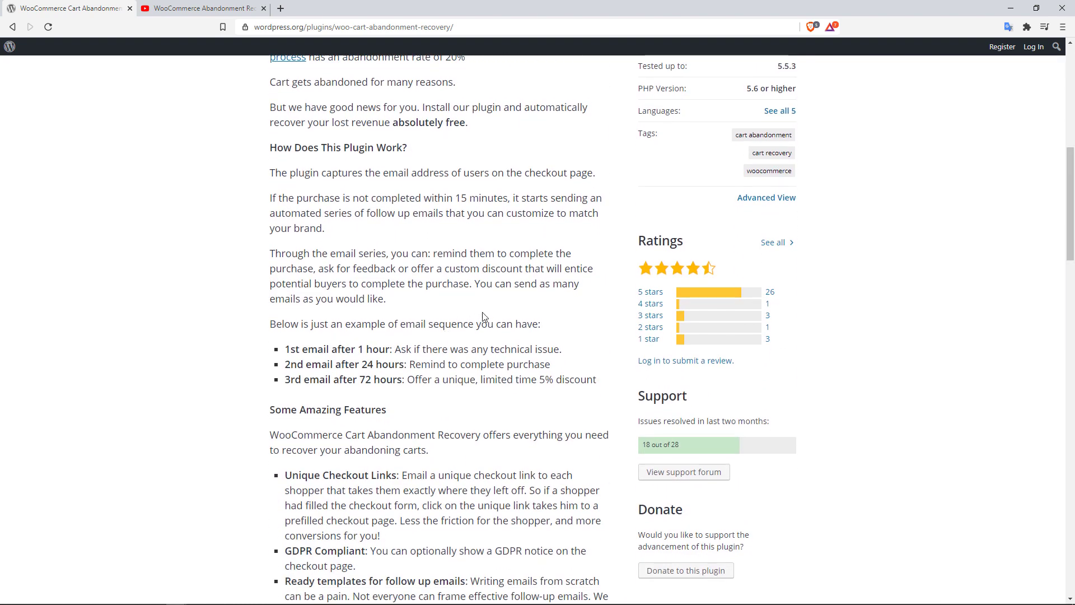
pyautogui.moveTo(323, 359)
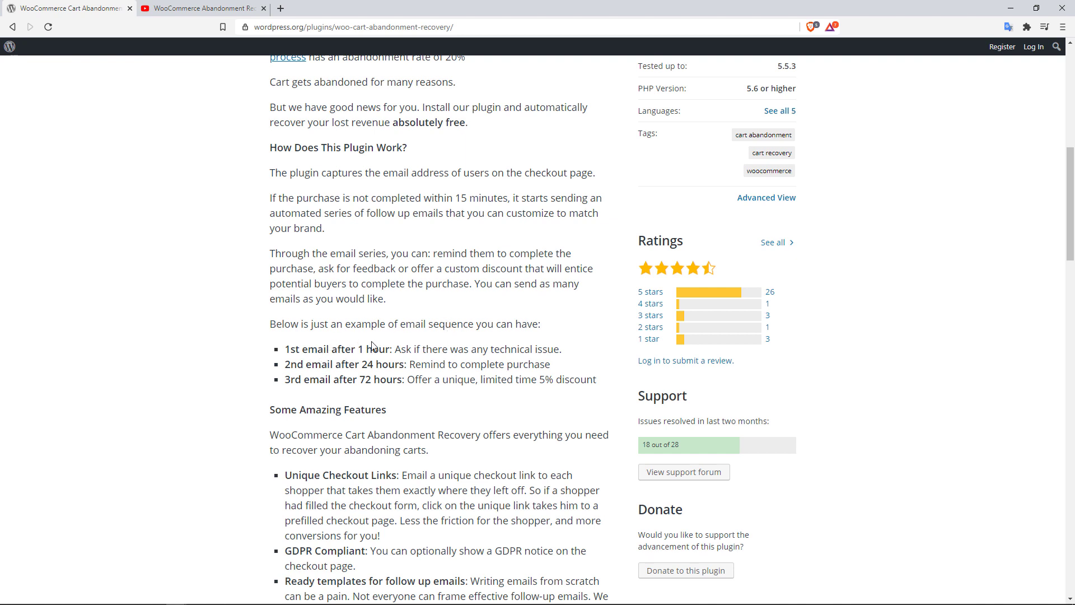
pyautogui.moveTo(478, 347)
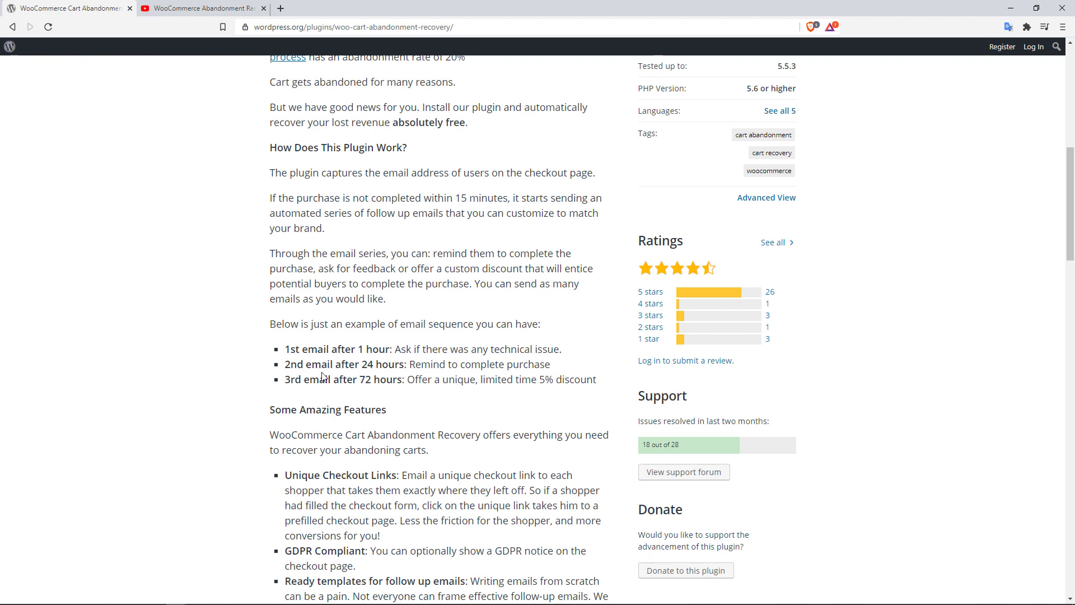
pyautogui.moveTo(372, 383)
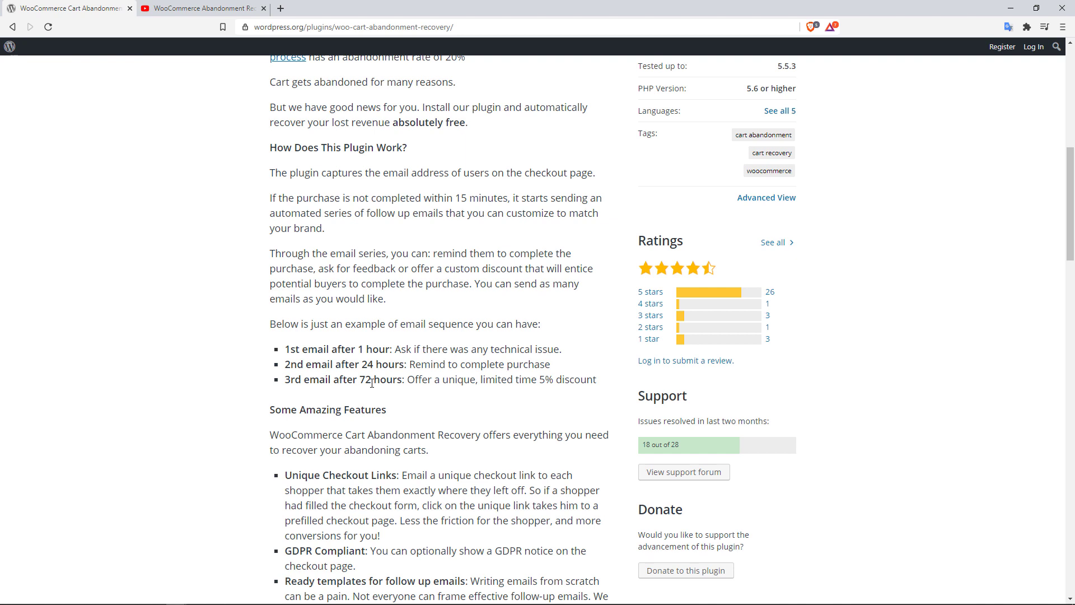
pyautogui.moveTo(453, 392)
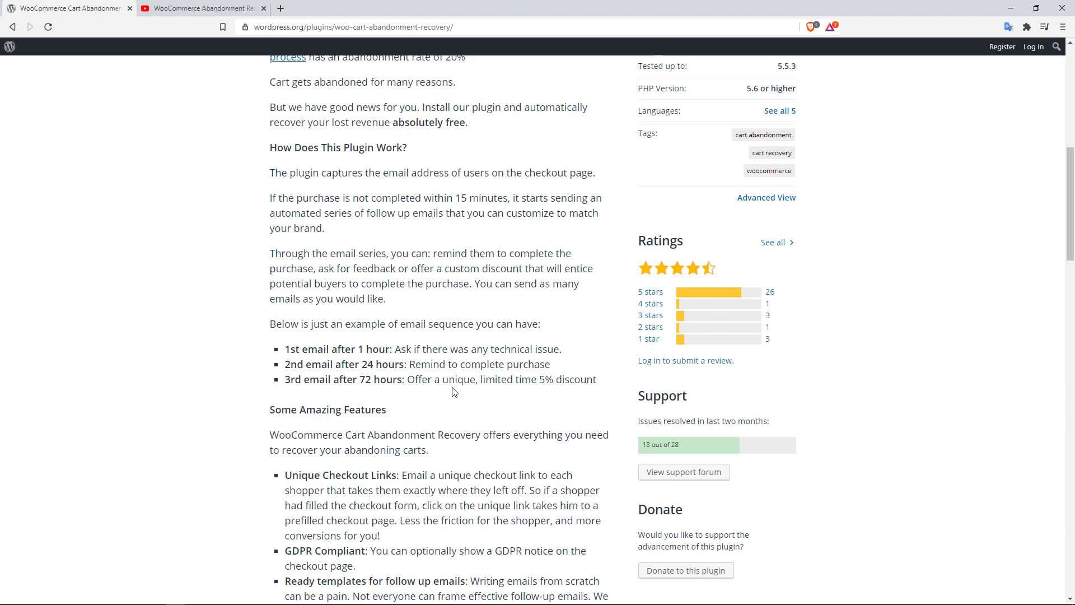
pyautogui.moveTo(365, 337)
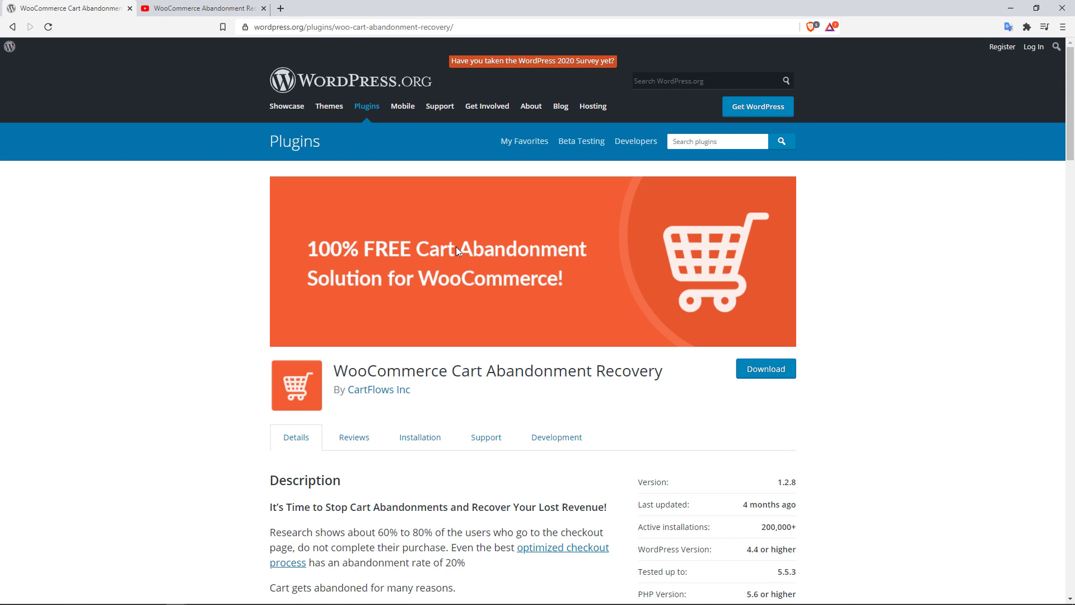
pyautogui.moveTo(393, 327)
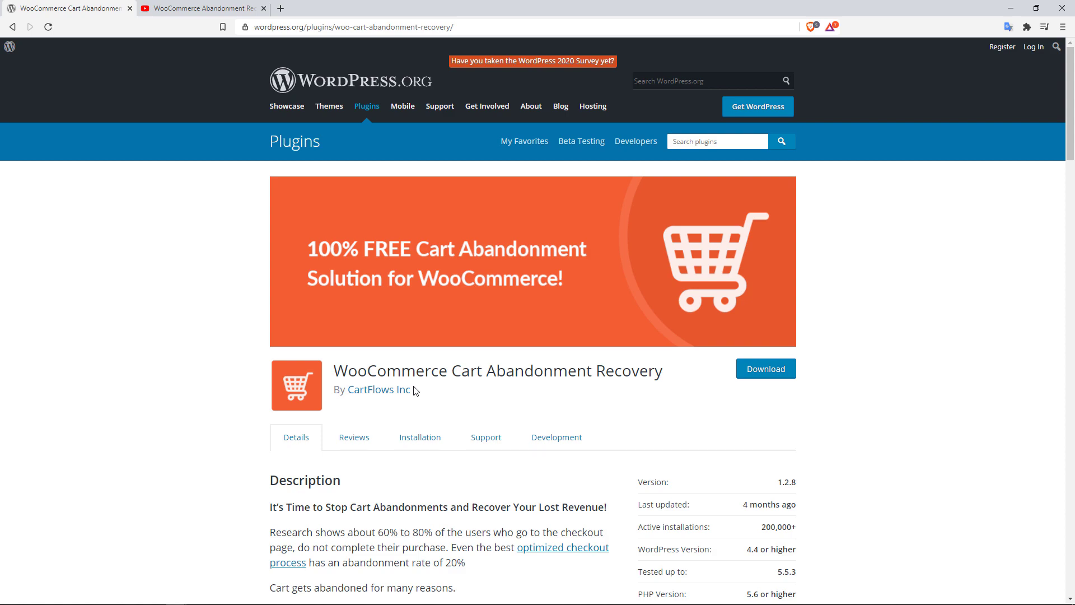
pyautogui.click(202, 7)
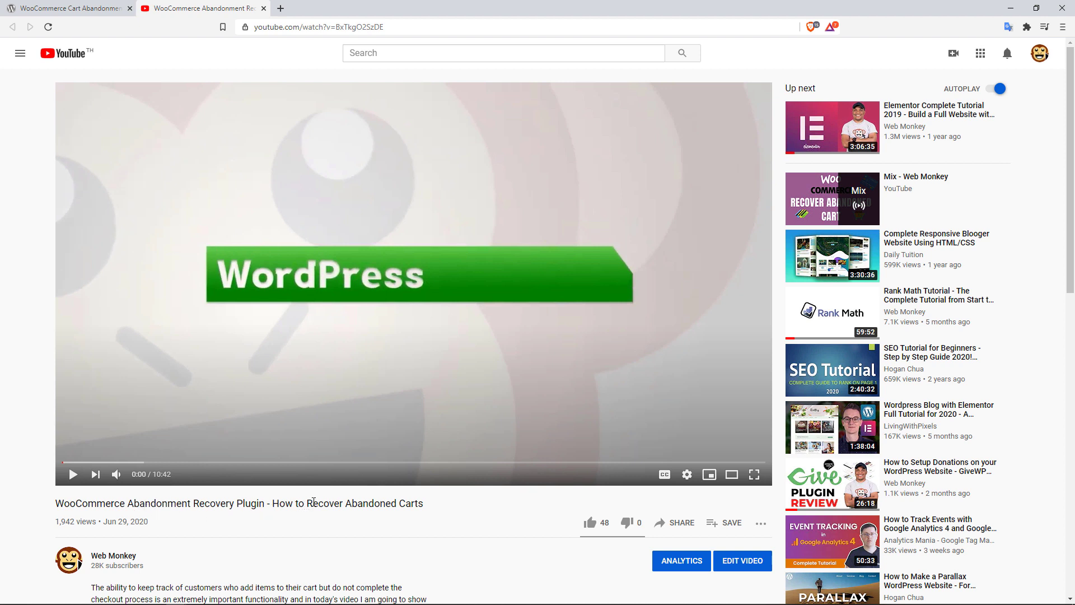
pyautogui.moveTo(219, 294)
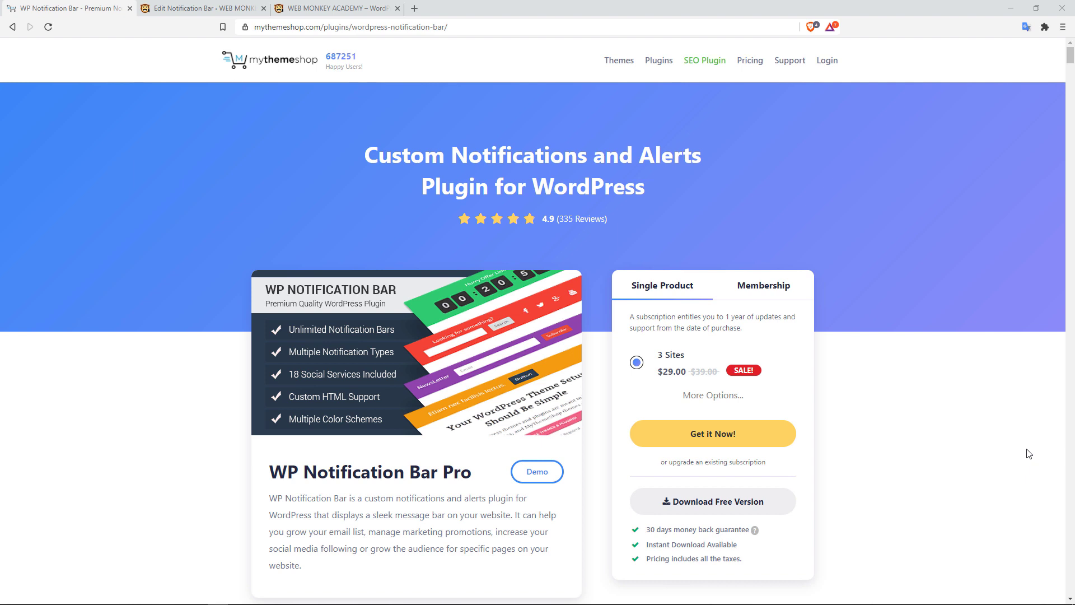
pyautogui.moveTo(999, 439)
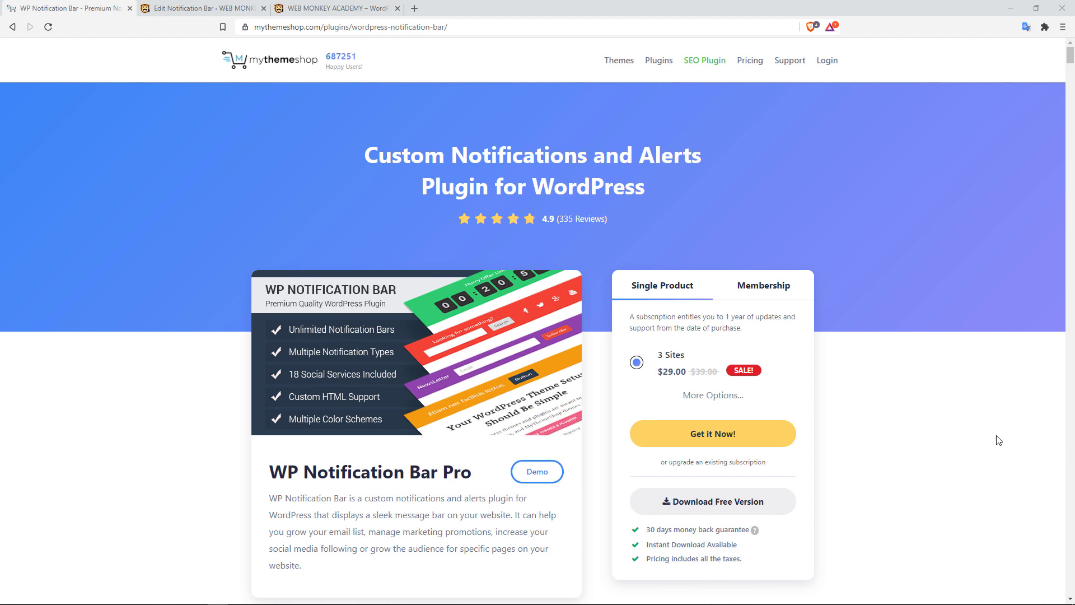
pyautogui.moveTo(322, 115)
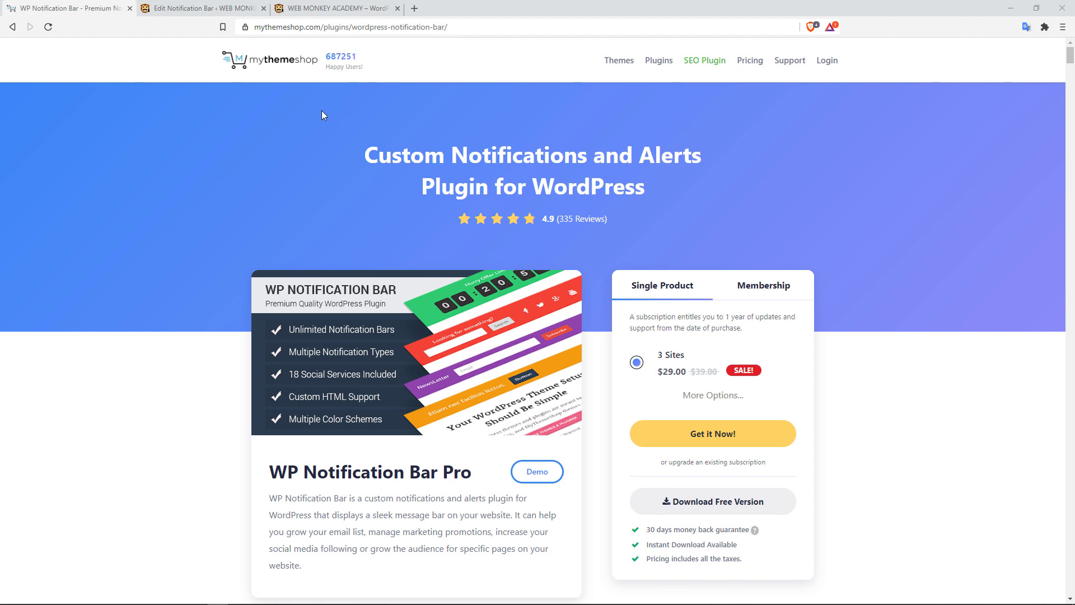
pyautogui.moveTo(314, 158)
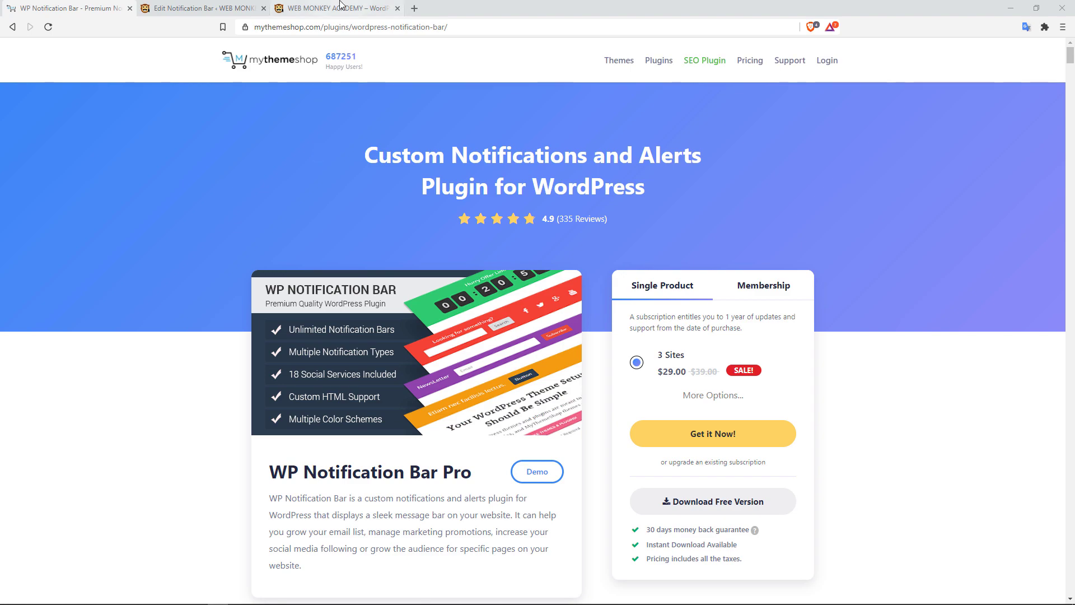
# Step: Compare the WP Notification Bar Pro page with the academy homepage's red XMAS SALE bar
pyautogui.click(336, 8)
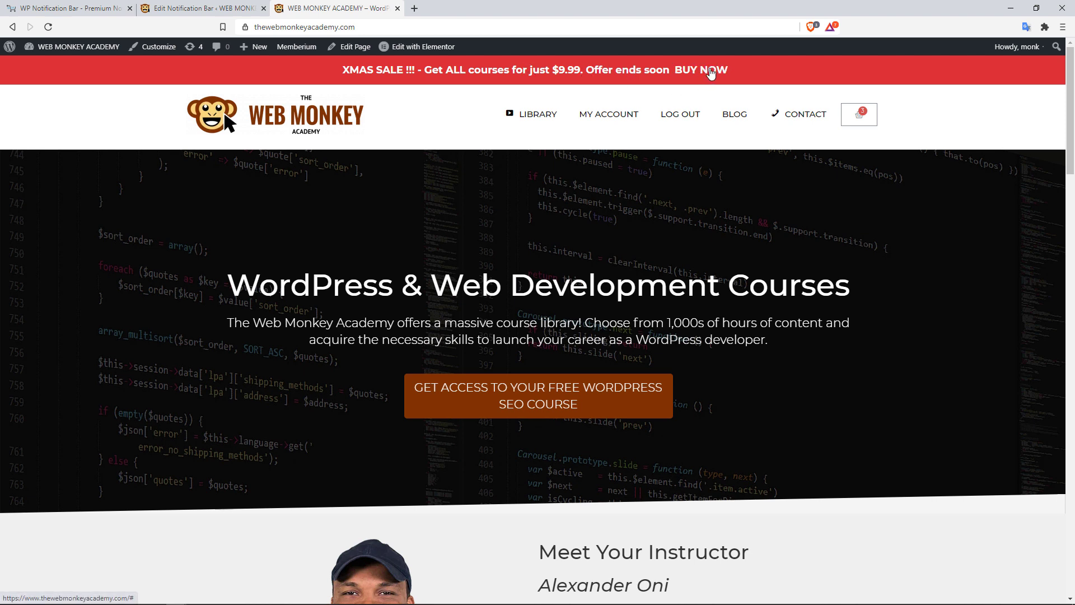
pyautogui.moveTo(734, 88)
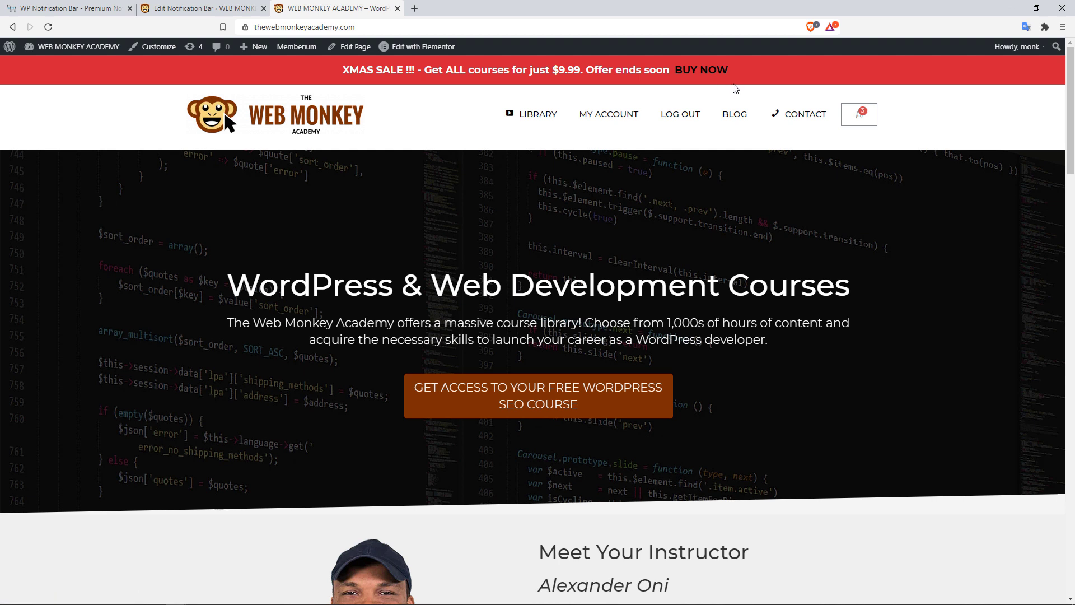
pyautogui.moveTo(368, 62)
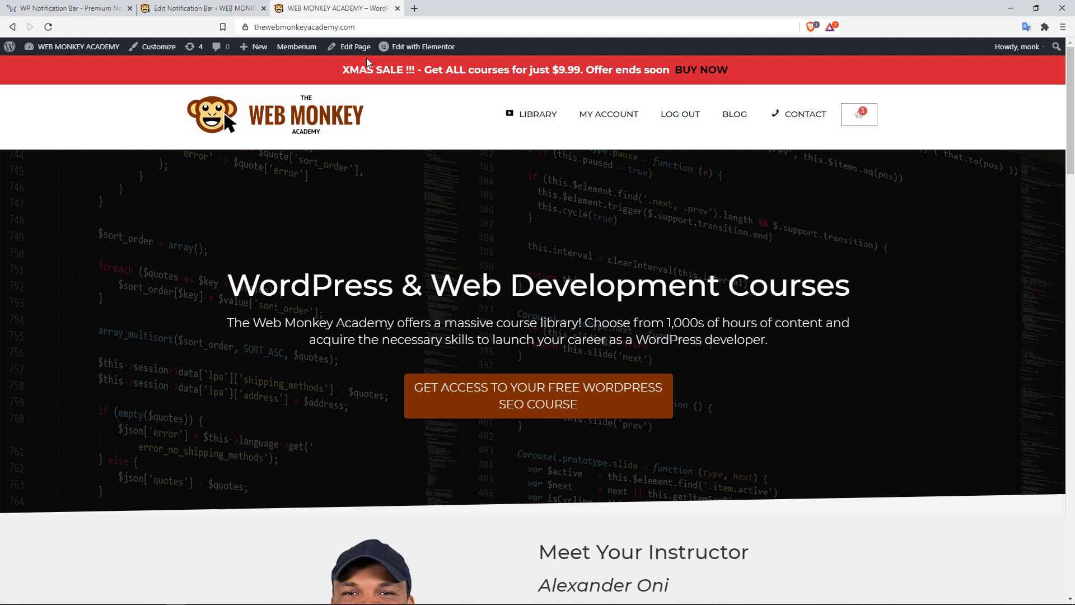
pyautogui.moveTo(139, 125)
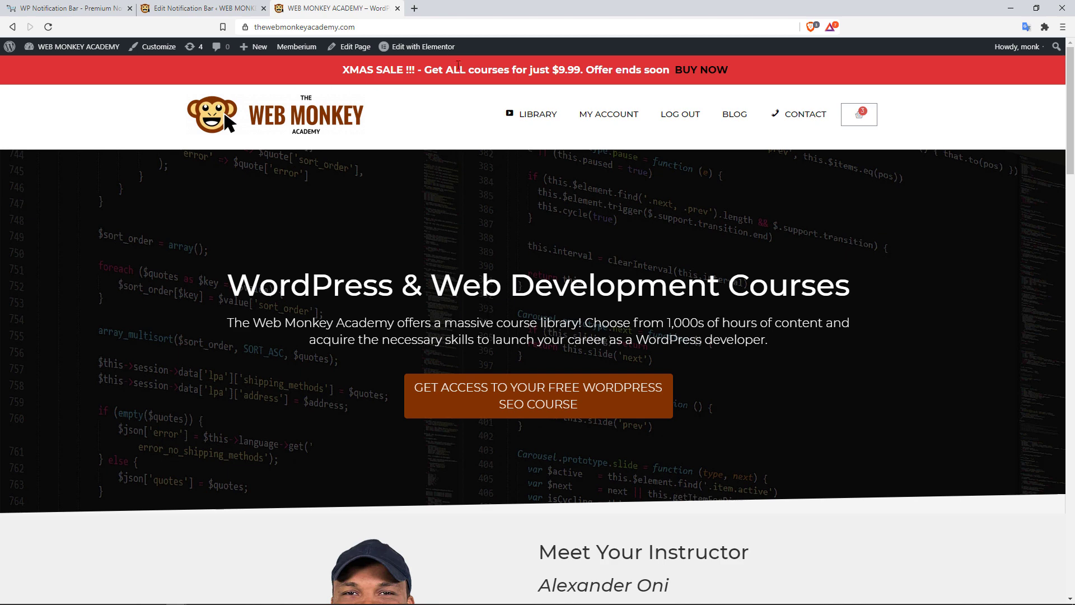
pyautogui.moveTo(420, 81)
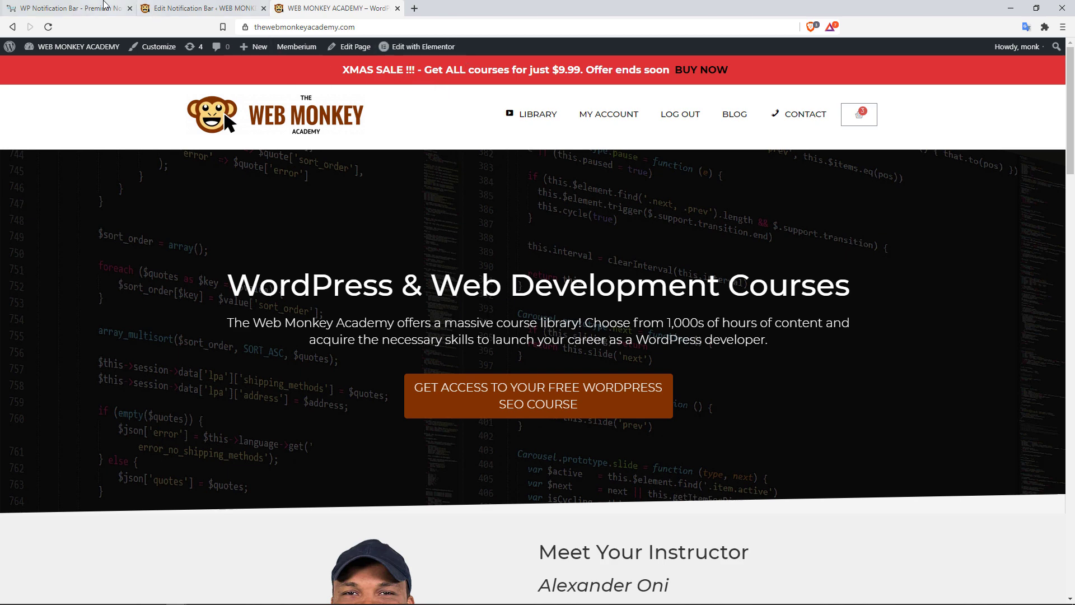
pyautogui.click(65, 8)
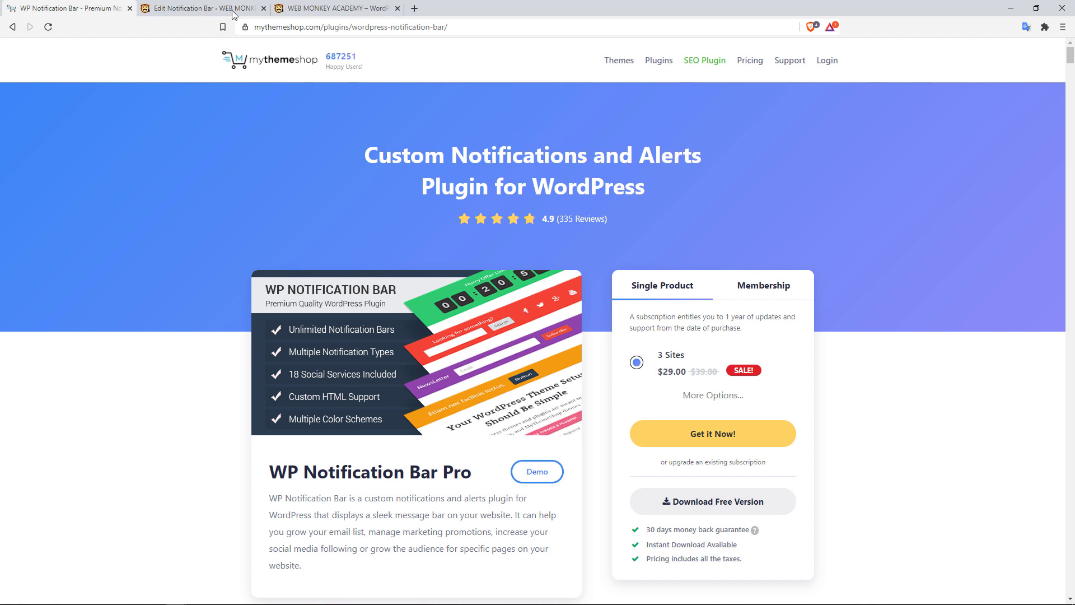
pyautogui.click(200, 8)
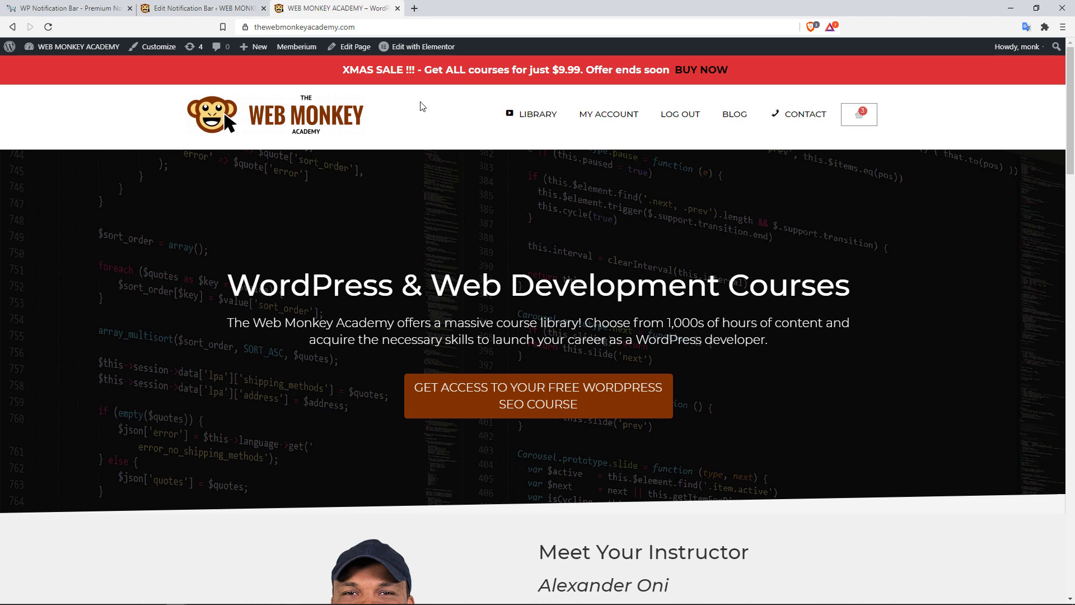
pyautogui.click(199, 8)
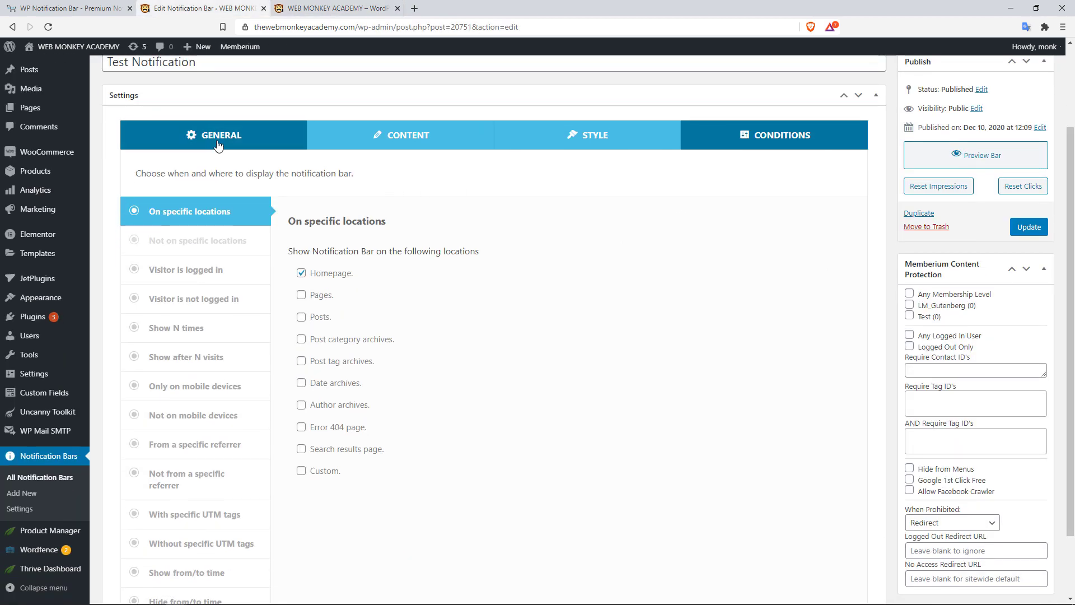
pyautogui.click(408, 135)
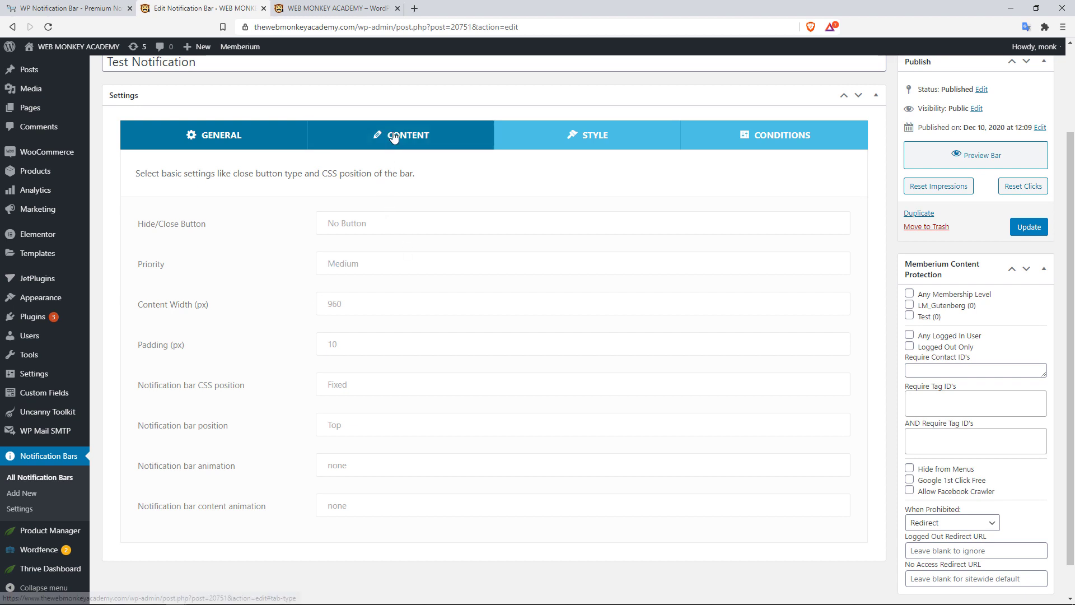
pyautogui.click(407, 134)
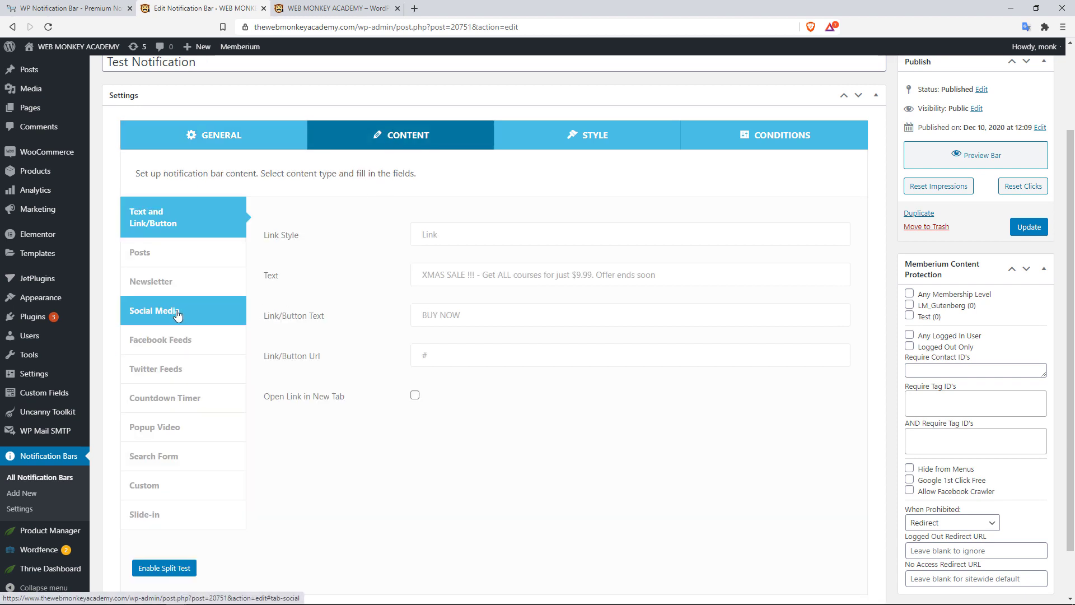
pyautogui.click(160, 339)
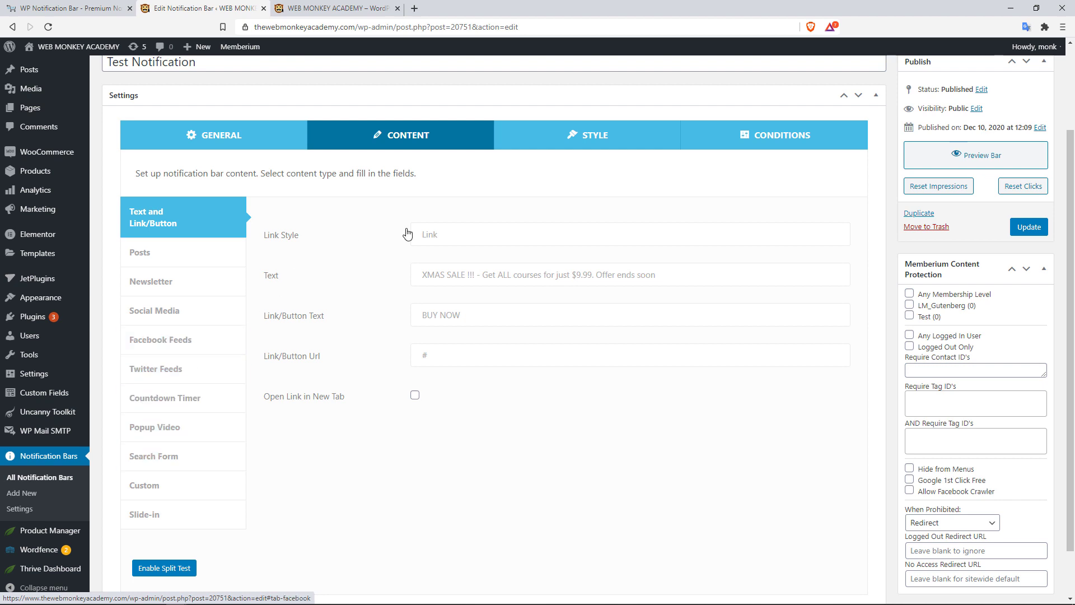
pyautogui.click(587, 134)
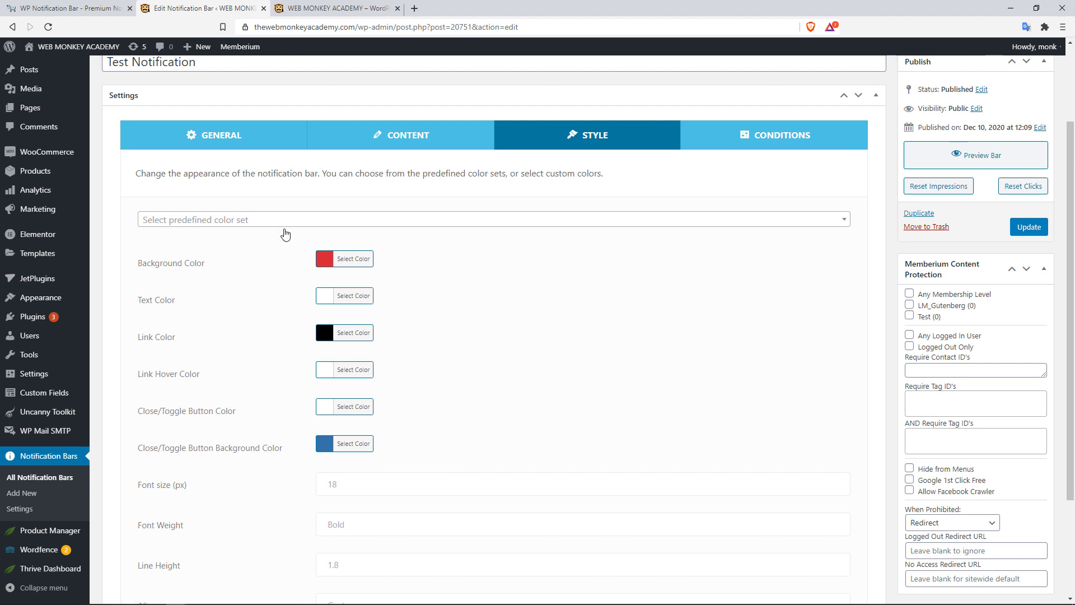
pyautogui.moveTo(368, 258)
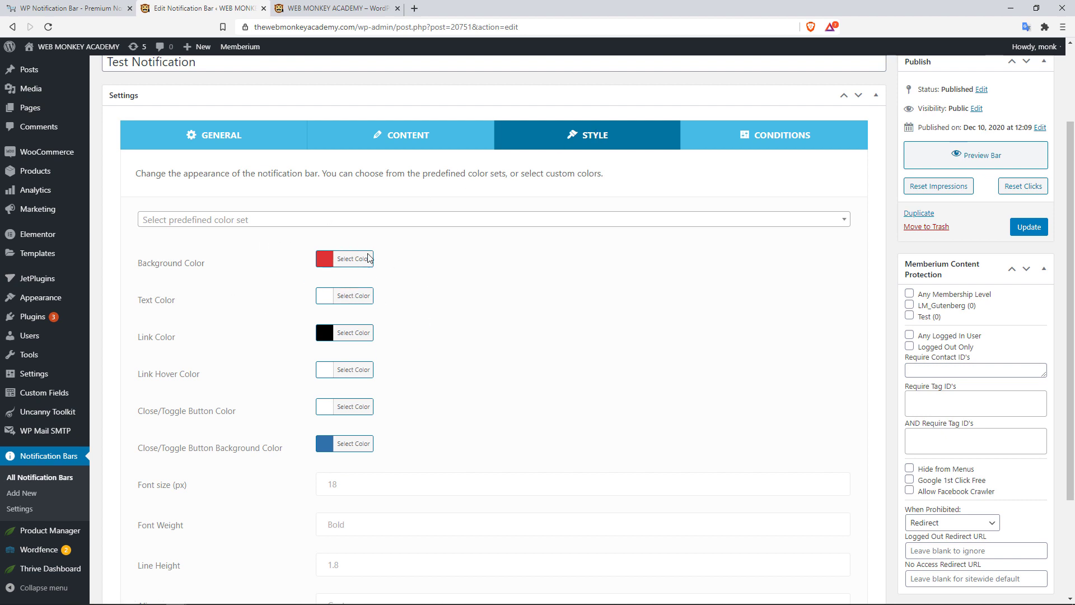
pyautogui.click(774, 134)
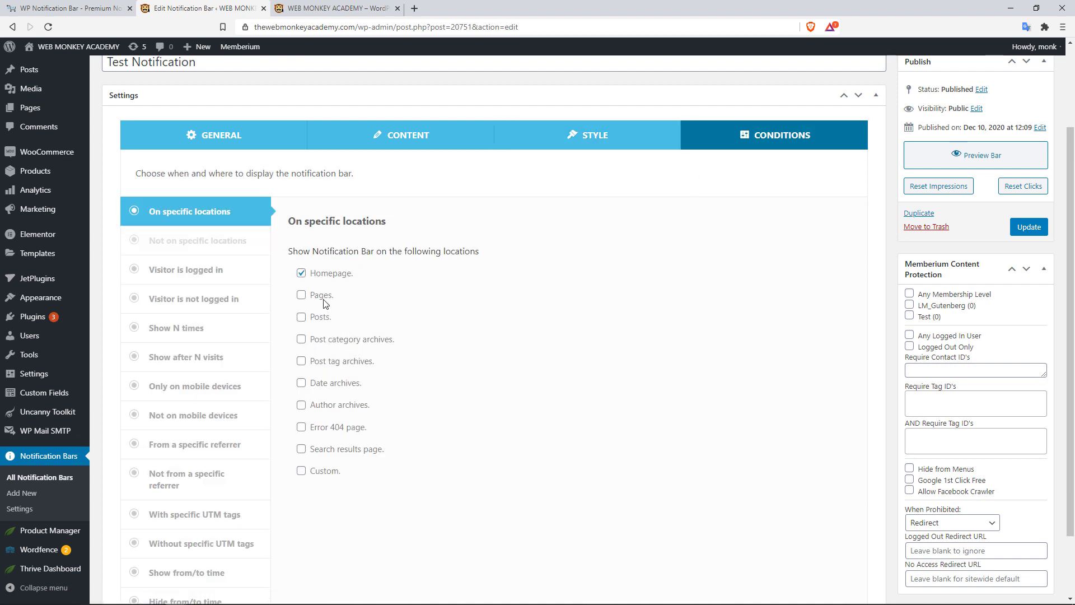
pyautogui.click(323, 8)
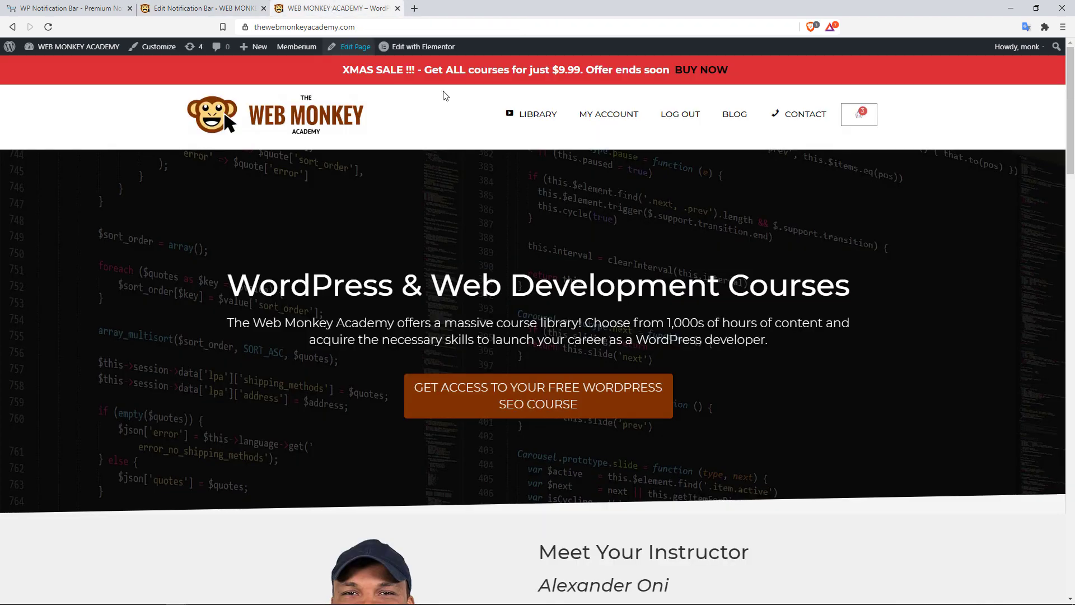
pyautogui.moveTo(480, 88)
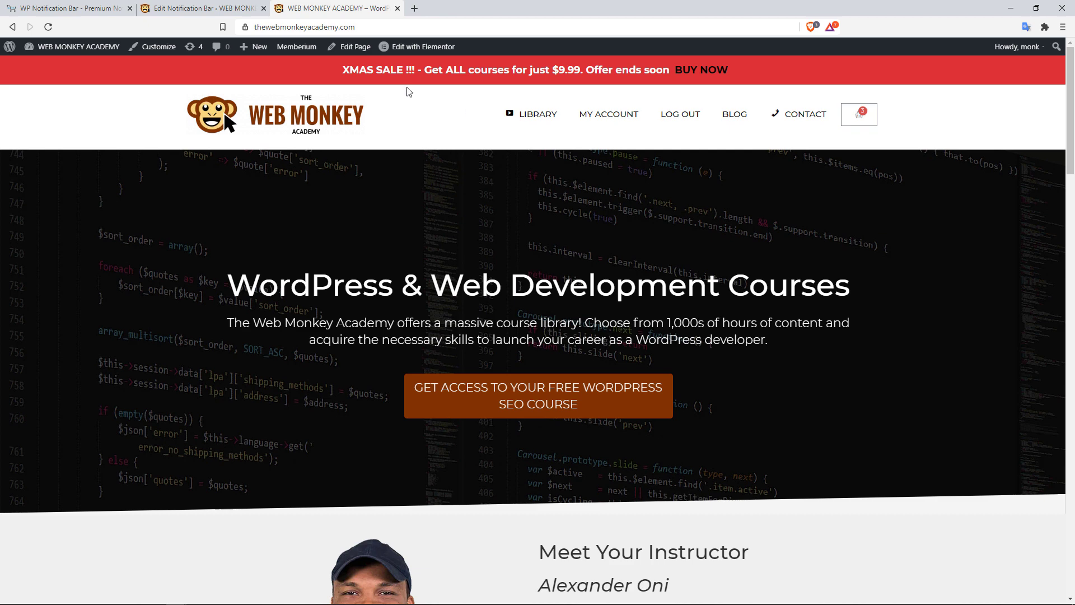
# Step: Read through the YITH WooCommerce Gift Cards plugin description on WordPress.org
pyautogui.click(65, 8)
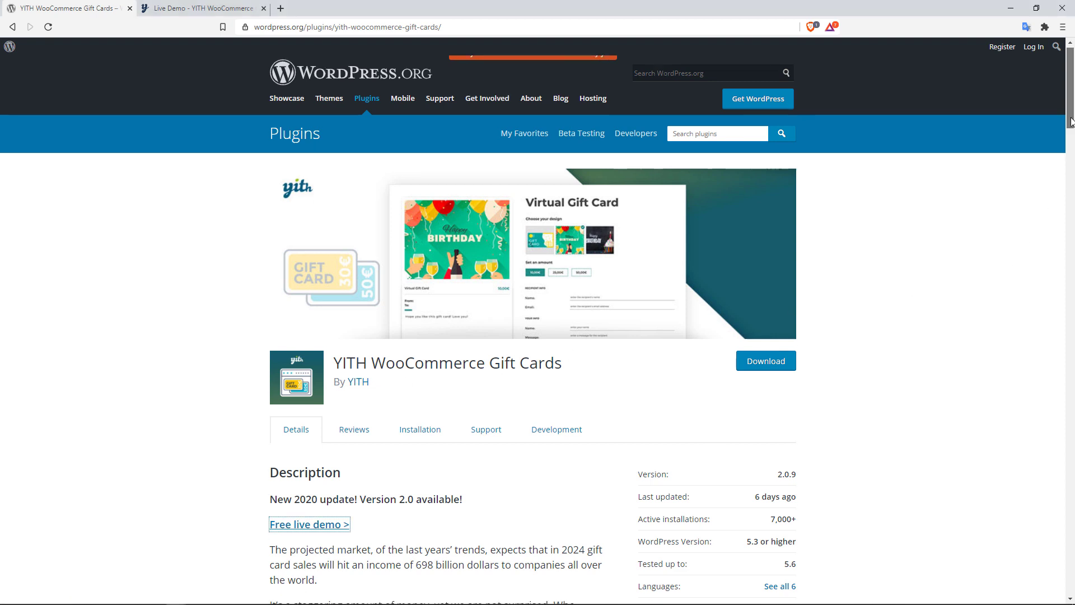
pyautogui.scroll(-3)
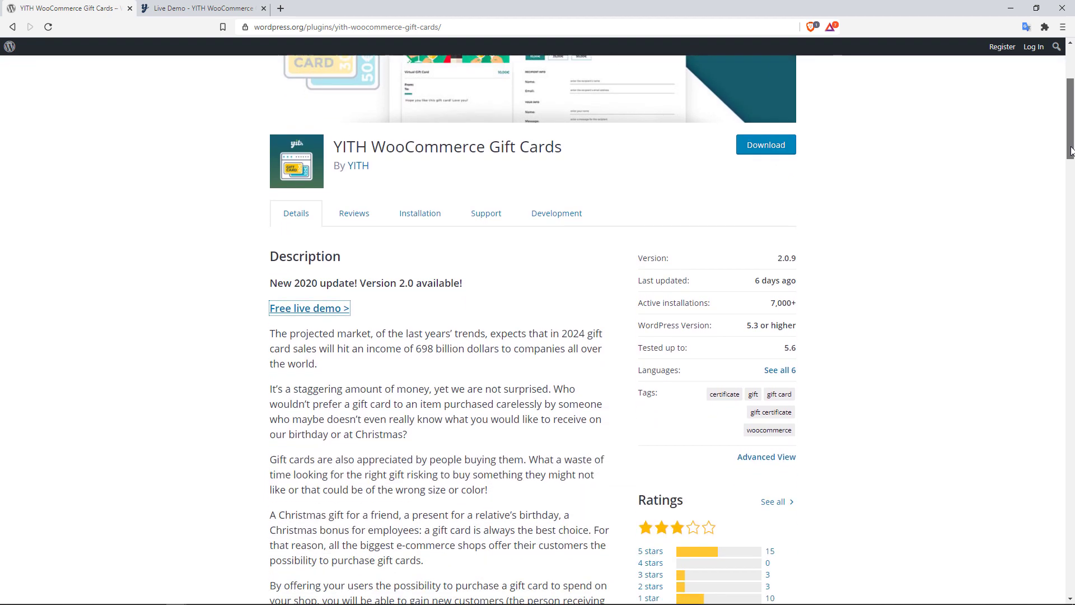
pyautogui.scroll(-3)
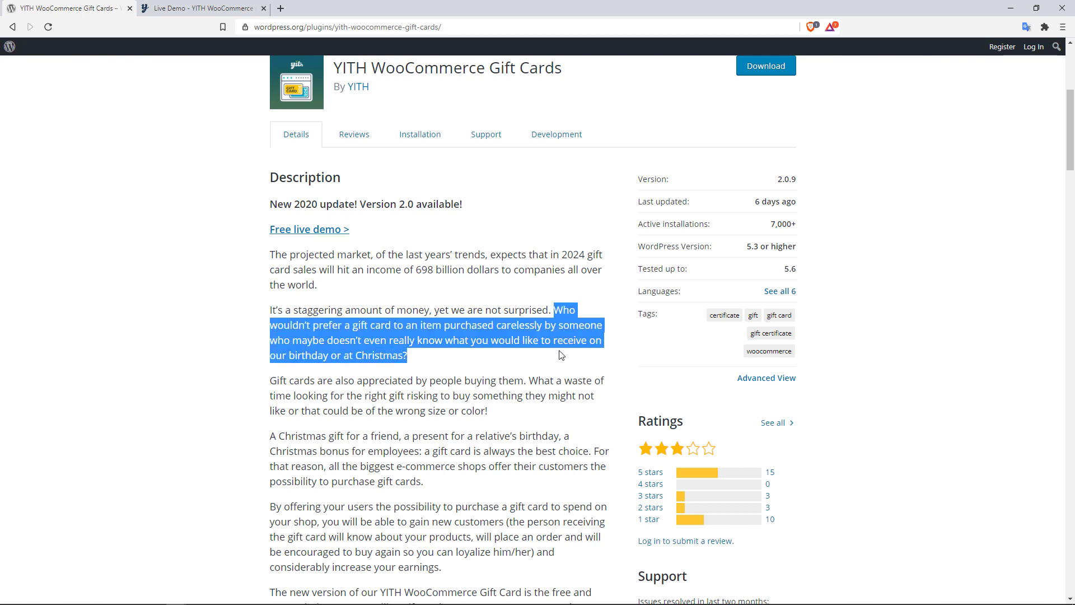
pyautogui.moveTo(336, 350)
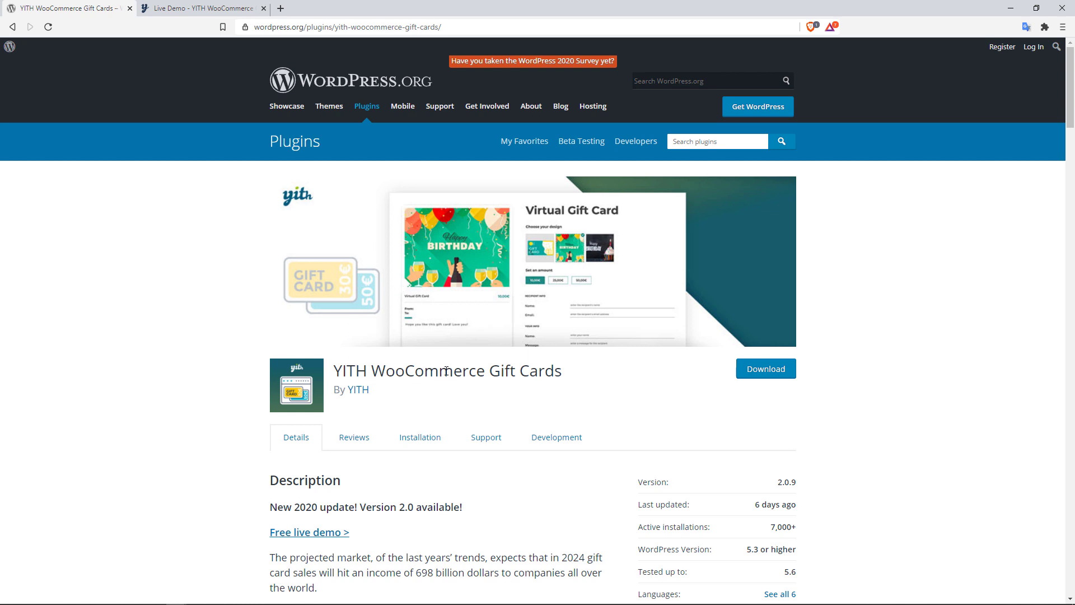
pyautogui.moveTo(409, 324)
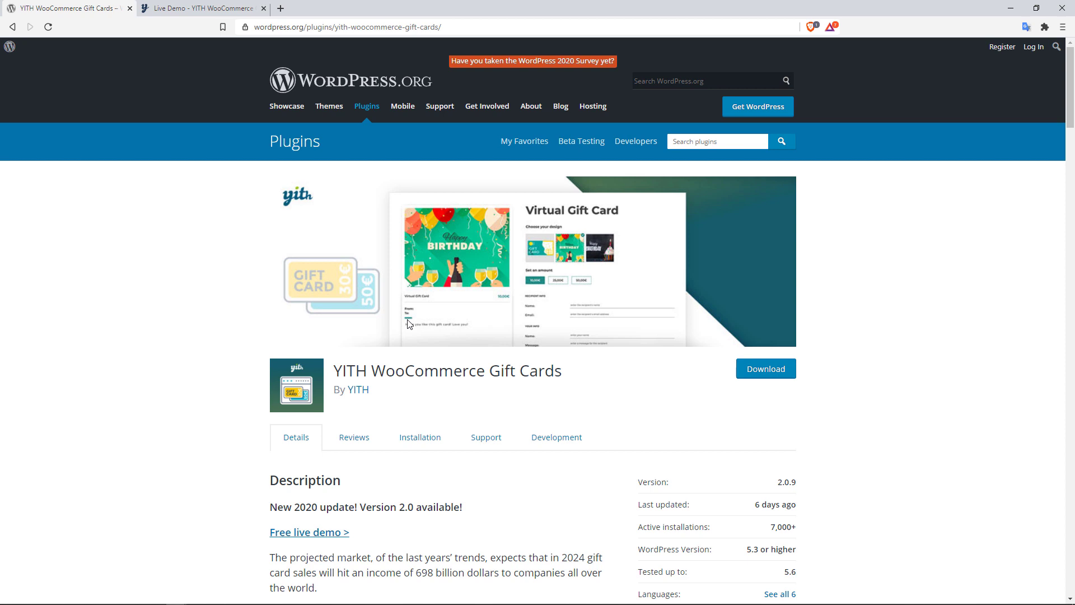
pyautogui.moveTo(389, 323)
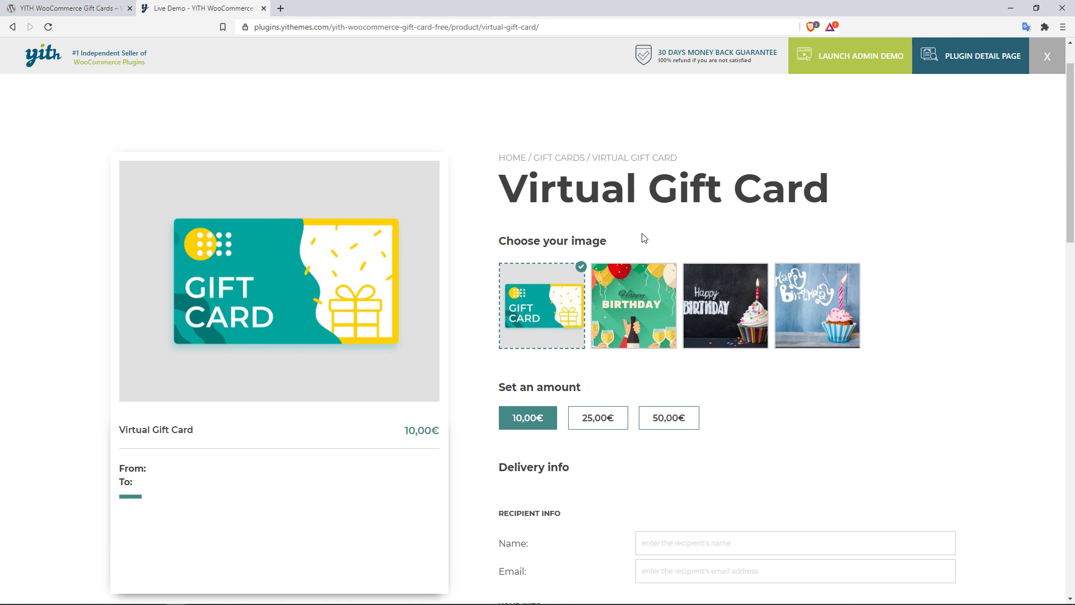
# Step: Raise the Virtual Gift Card amount from 10,00€ to 50,00€ in the YITH live demo
pyautogui.scroll(-3)
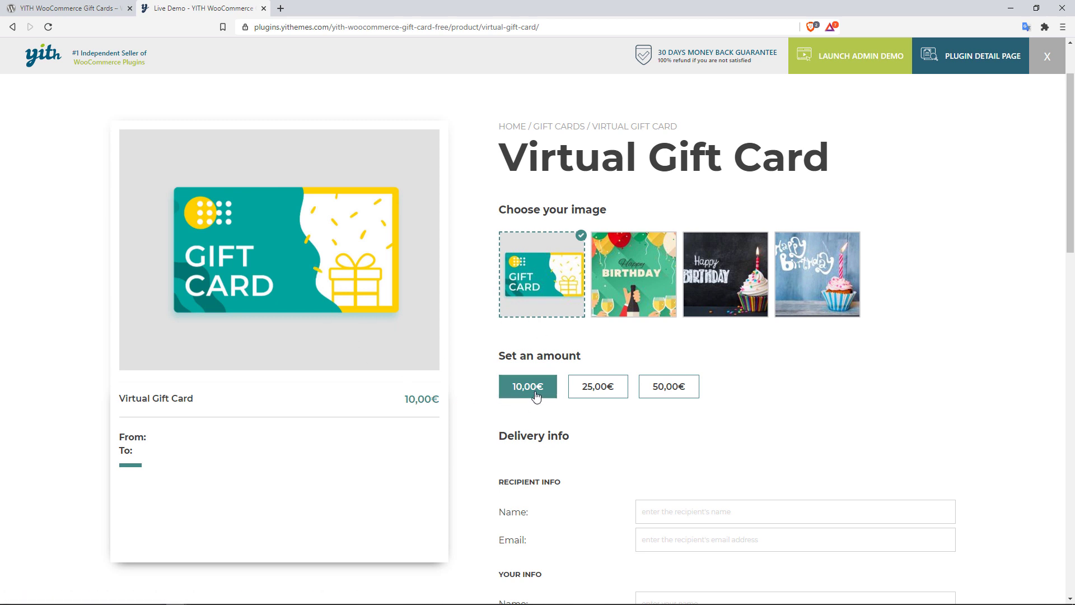
pyautogui.click(668, 386)
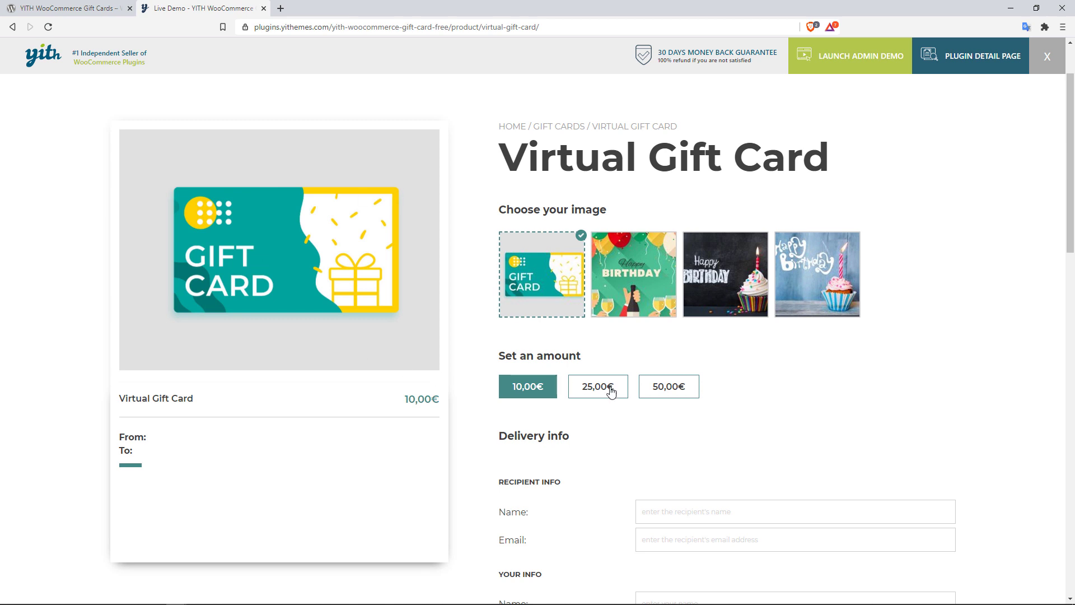
pyautogui.click(668, 386)
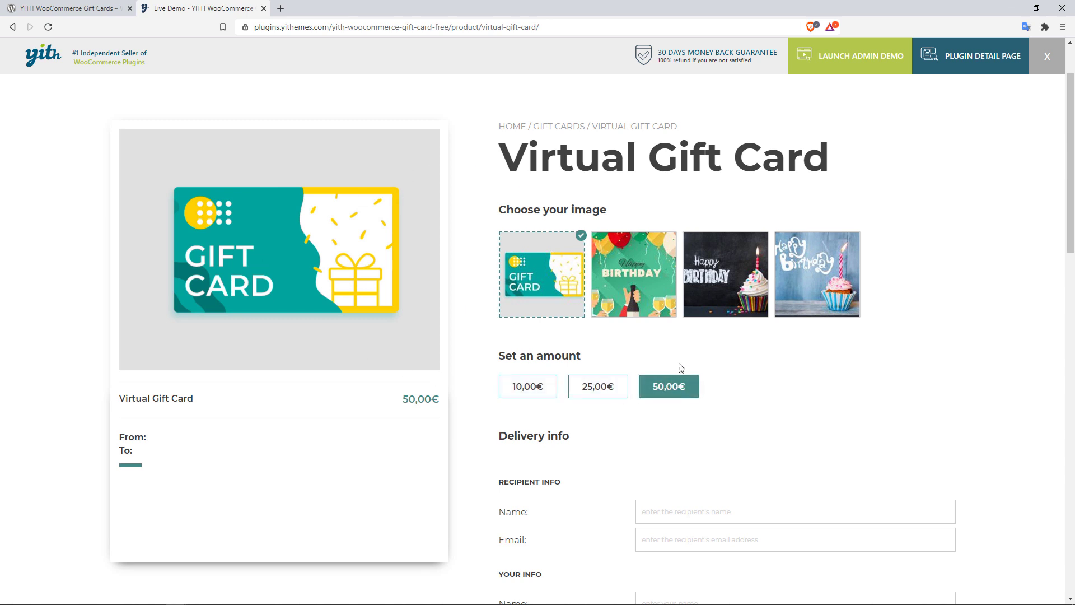
pyautogui.moveTo(552, 240)
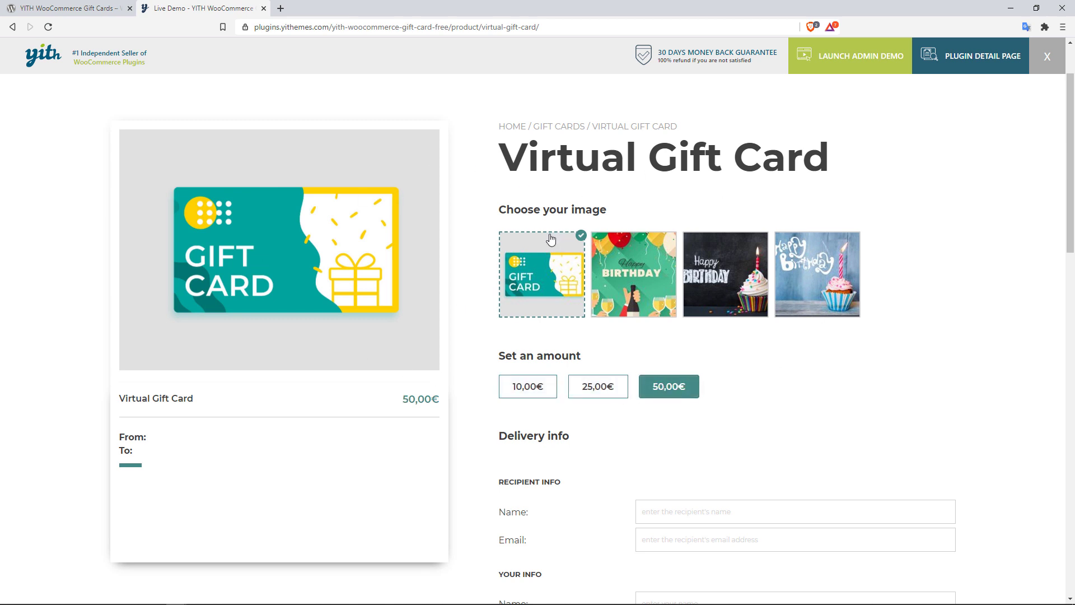
pyautogui.moveTo(490, 277)
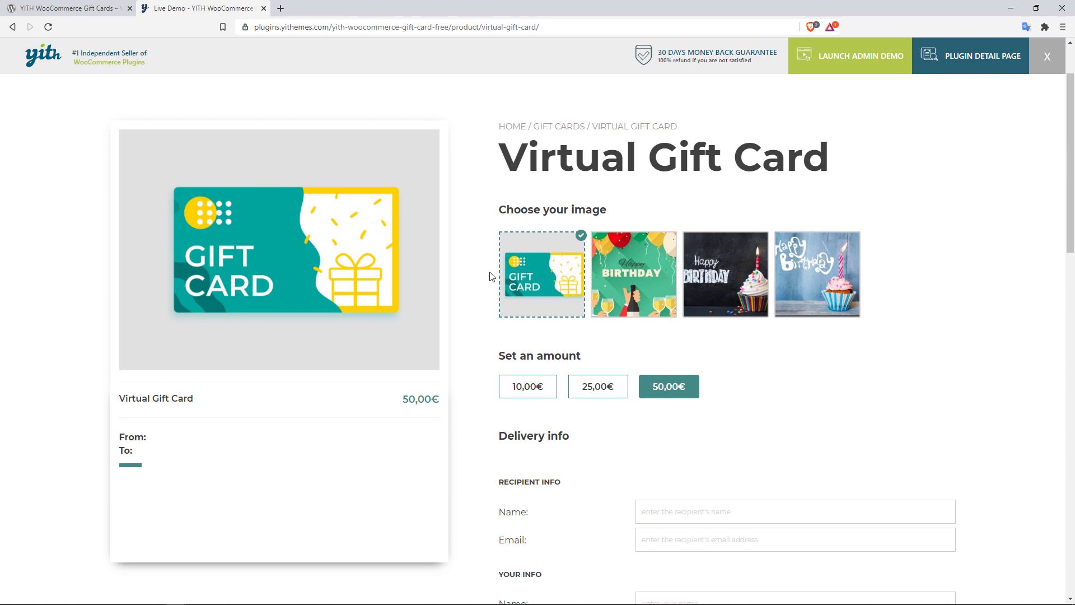
pyautogui.moveTo(451, 223)
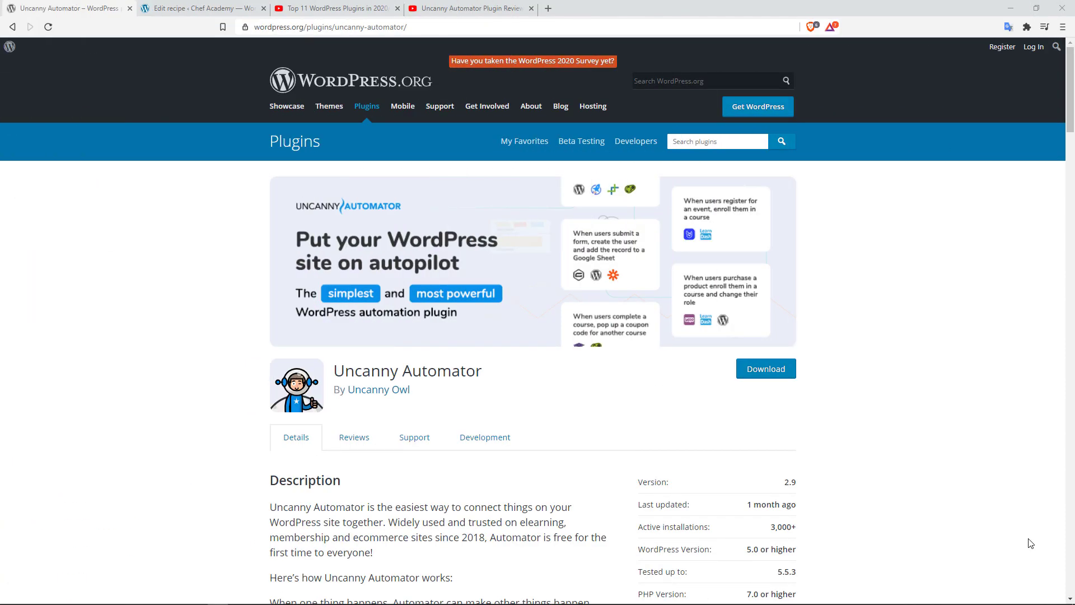
pyautogui.moveTo(497, 386)
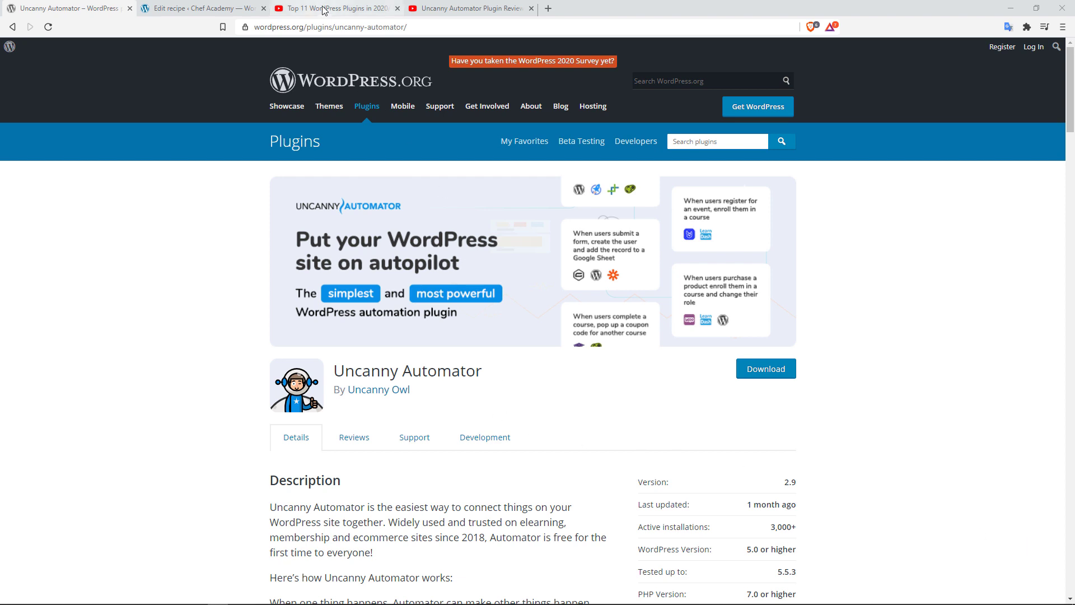
# Step: Leave the YouTube plugin roundup for the Uncanny Automator plugin directory page
pyautogui.click(335, 8)
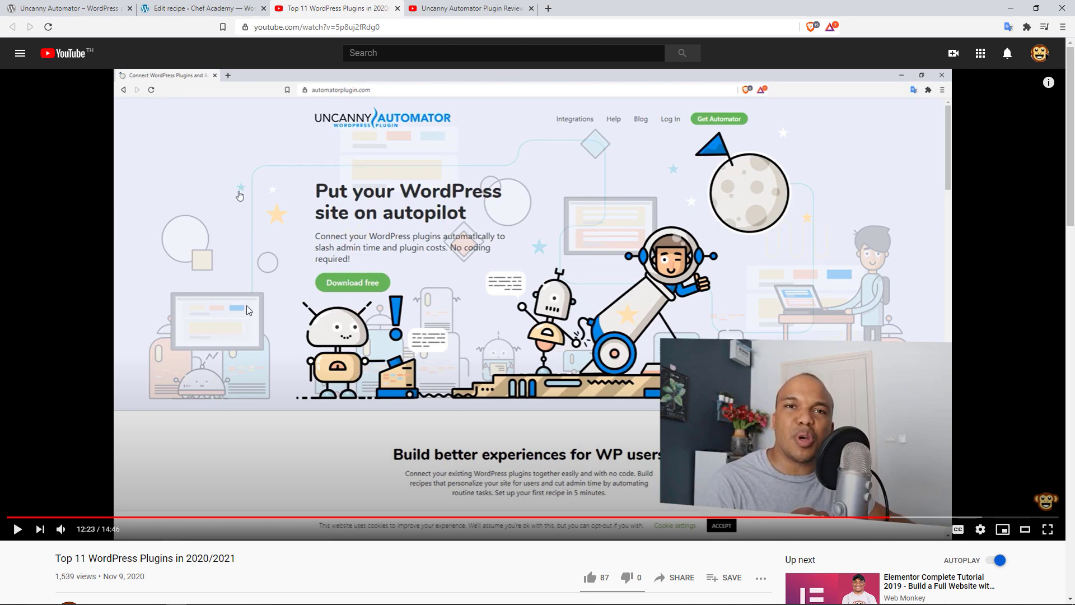
pyautogui.moveTo(203, 552)
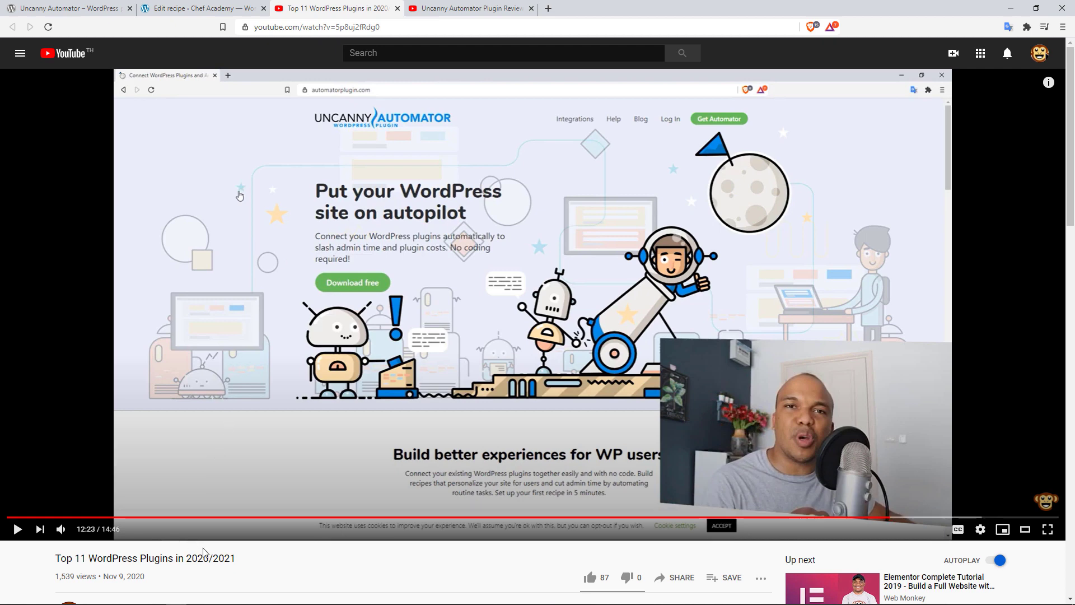
pyautogui.moveTo(137, 88)
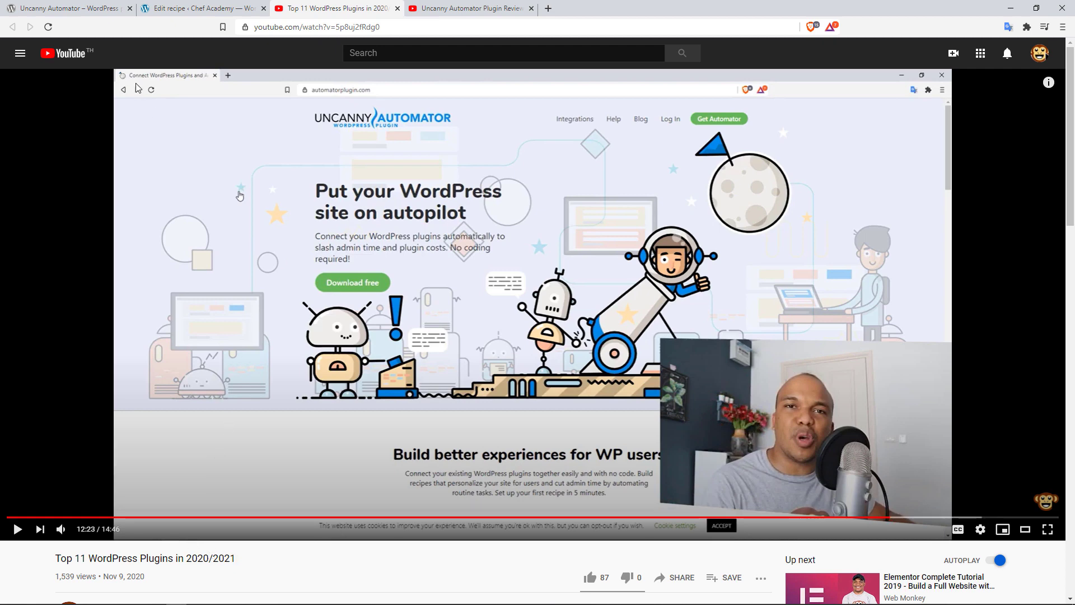
pyautogui.click(65, 8)
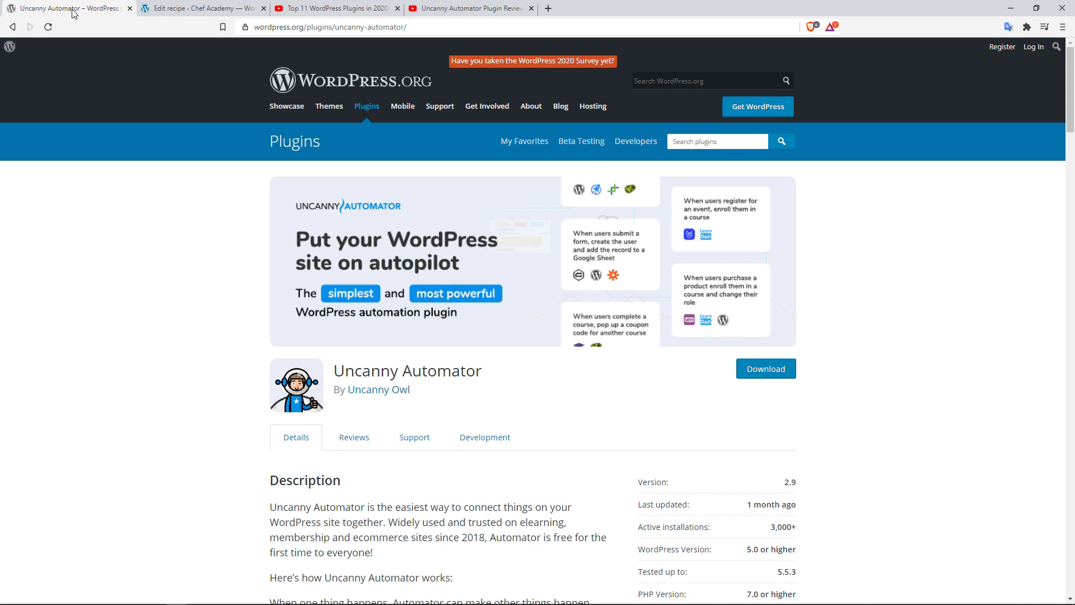
pyautogui.moveTo(220, 41)
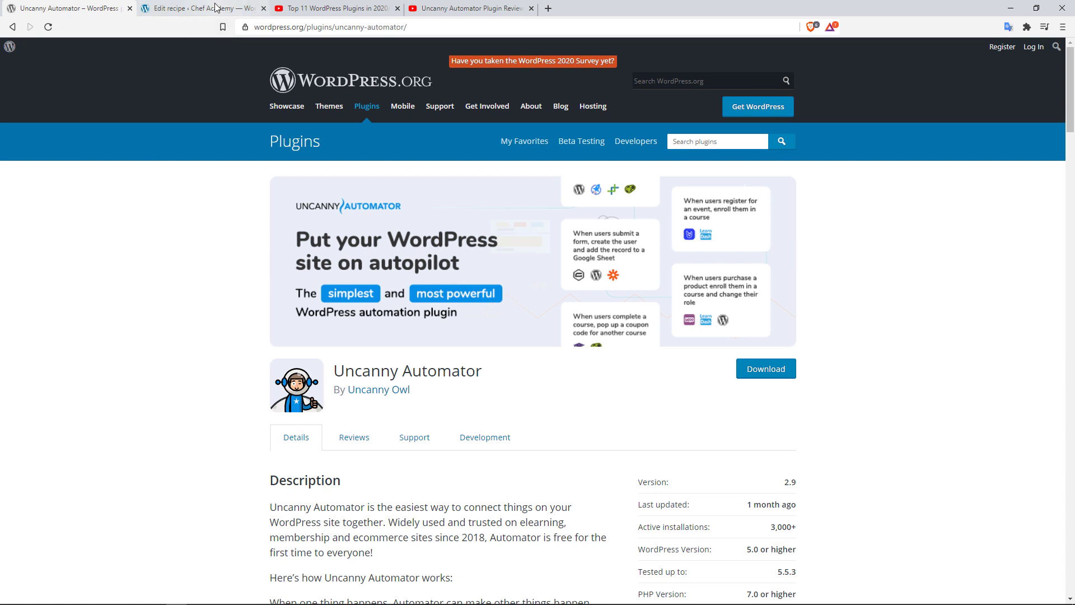
# Step: Add a WooCommerce trigger: a user purchases The Pizza Masterclass once, and save it
pyautogui.click(199, 7)
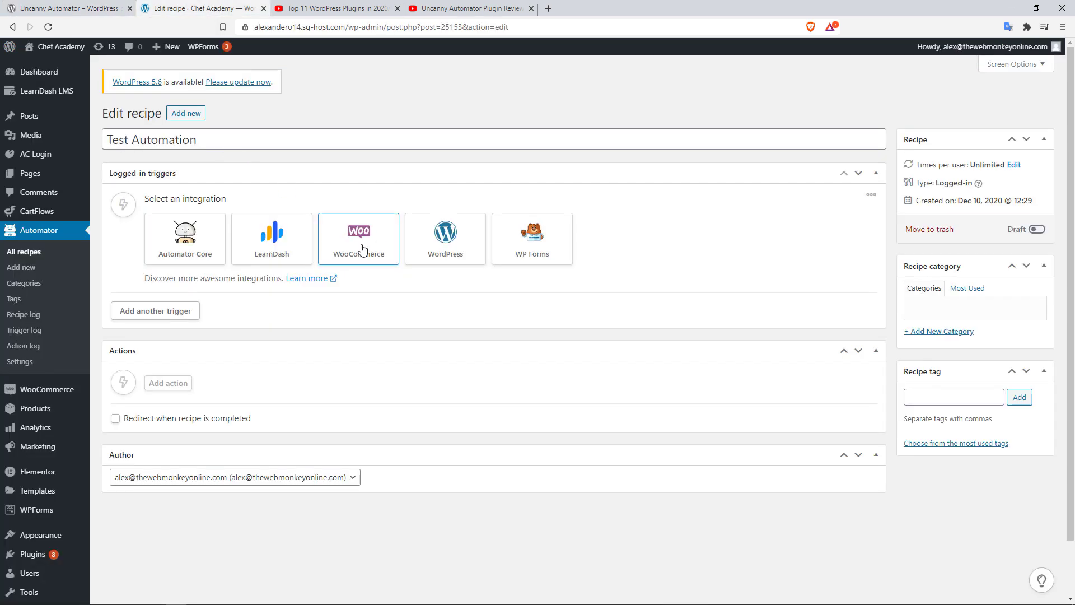
pyautogui.click(358, 238)
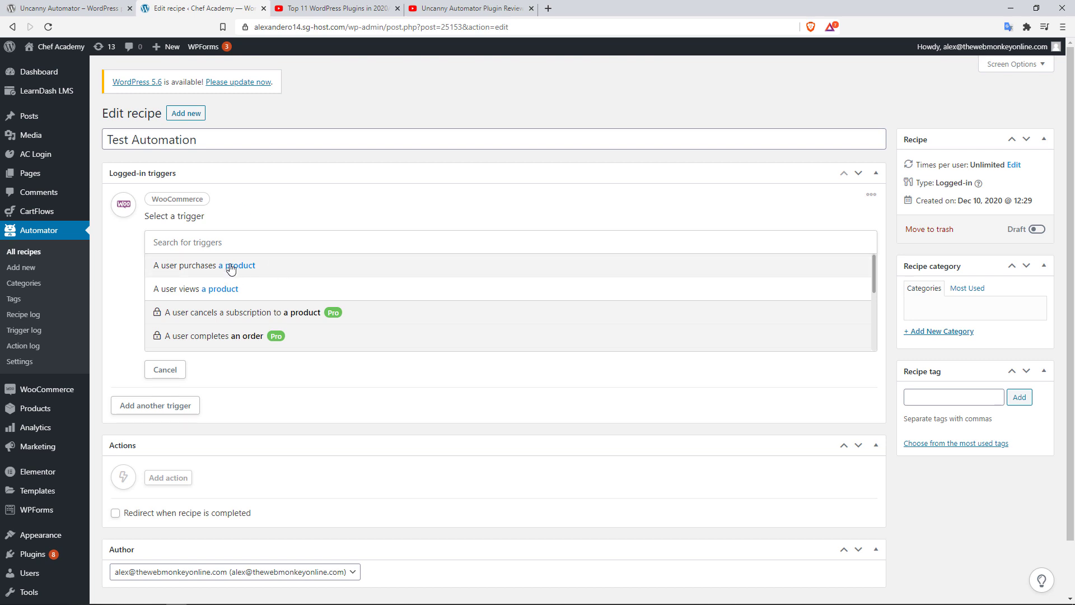
pyautogui.click(222, 266)
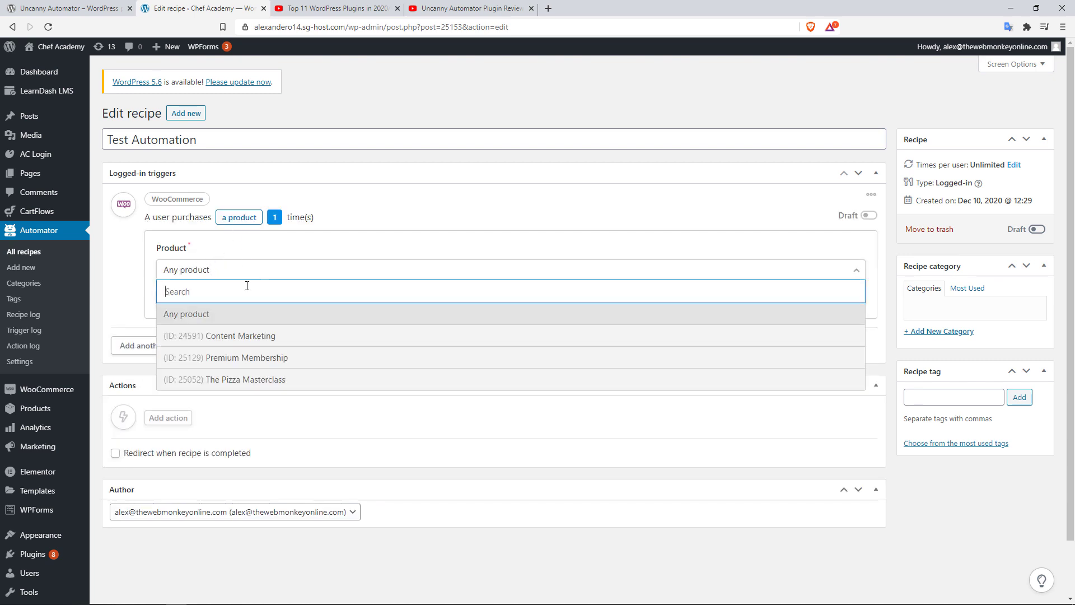
pyautogui.click(237, 380)
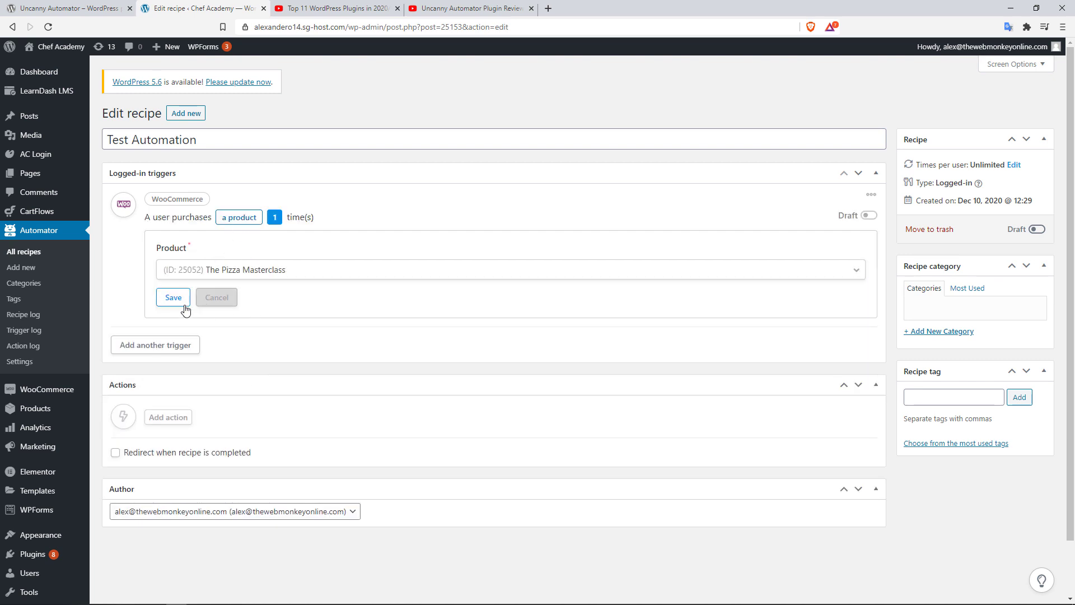
pyautogui.click(173, 297)
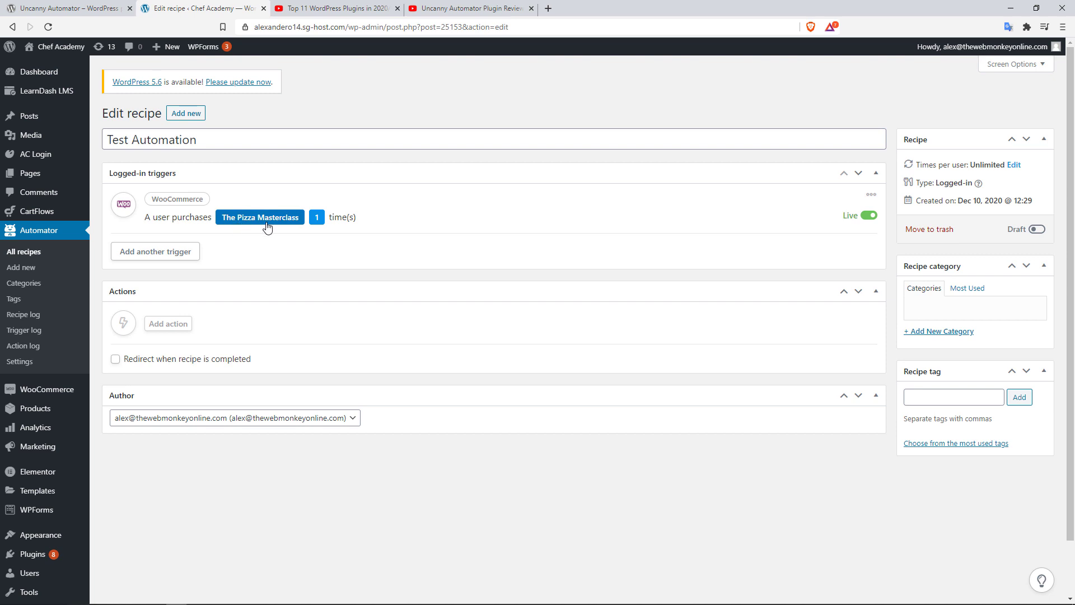
# Step: Add a WordPress 'Send an email' action with From and To prefilled
pyautogui.click(167, 323)
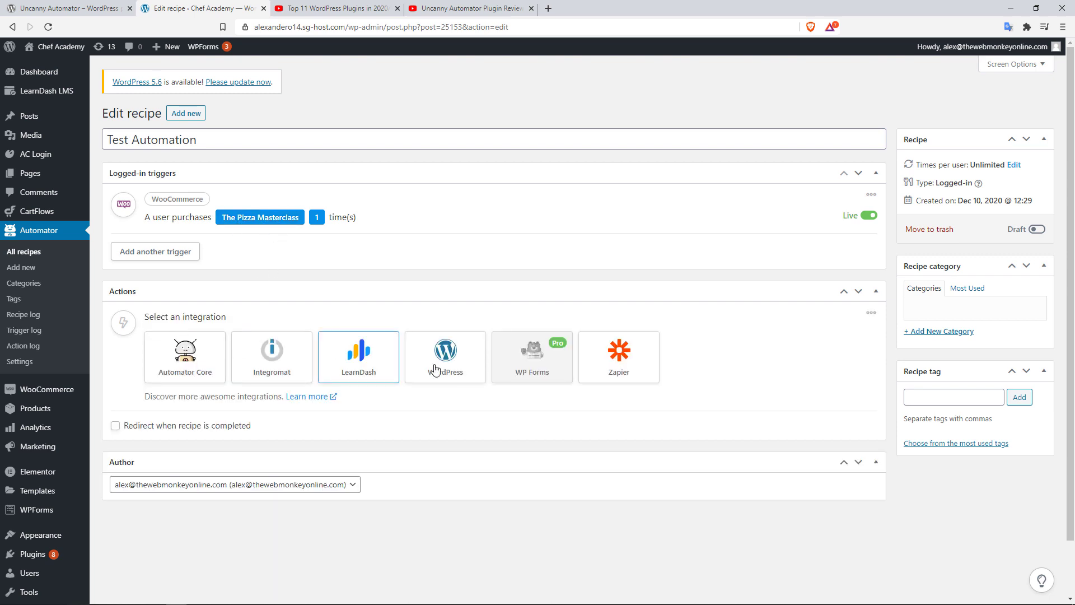
pyautogui.click(444, 352)
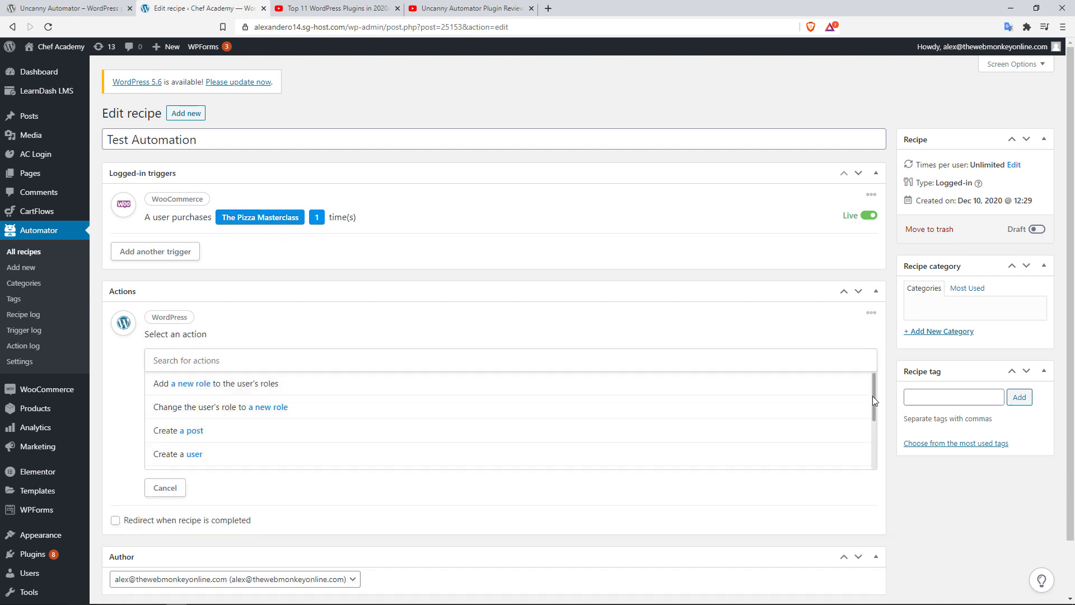
pyautogui.scroll(-3)
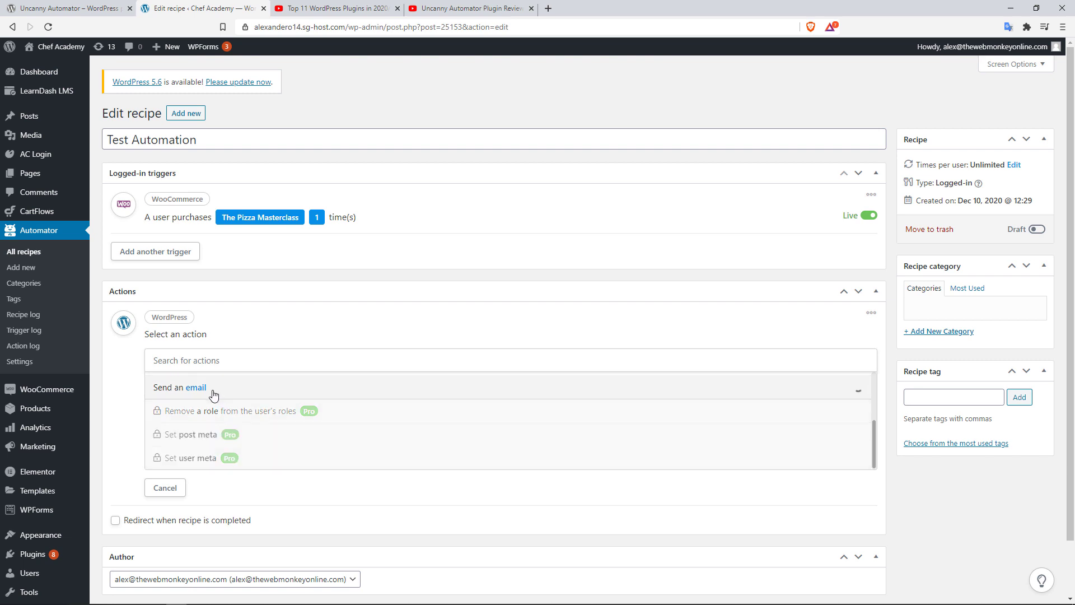
pyautogui.click(176, 387)
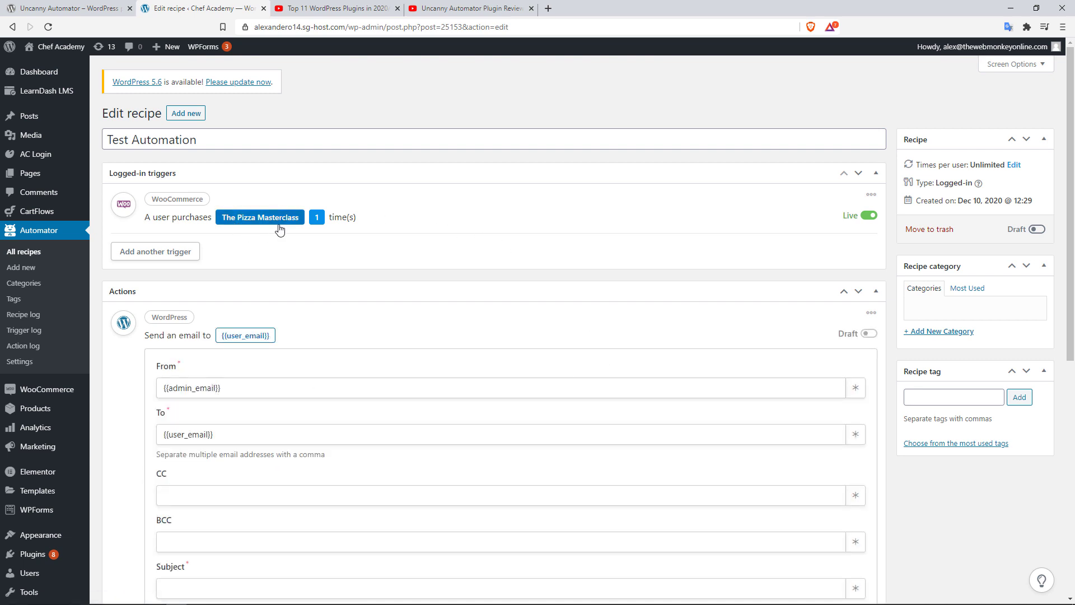
# Step: Add a second trigger using WooCommerce and scroll its trigger list down to the Pro-locked options
pyautogui.click(154, 251)
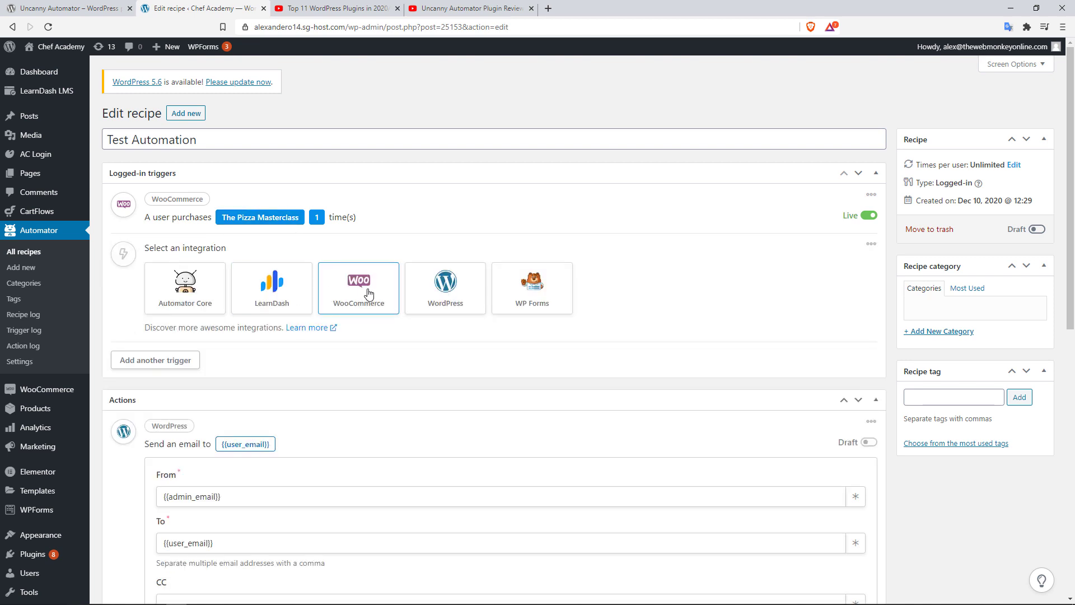
pyautogui.click(358, 288)
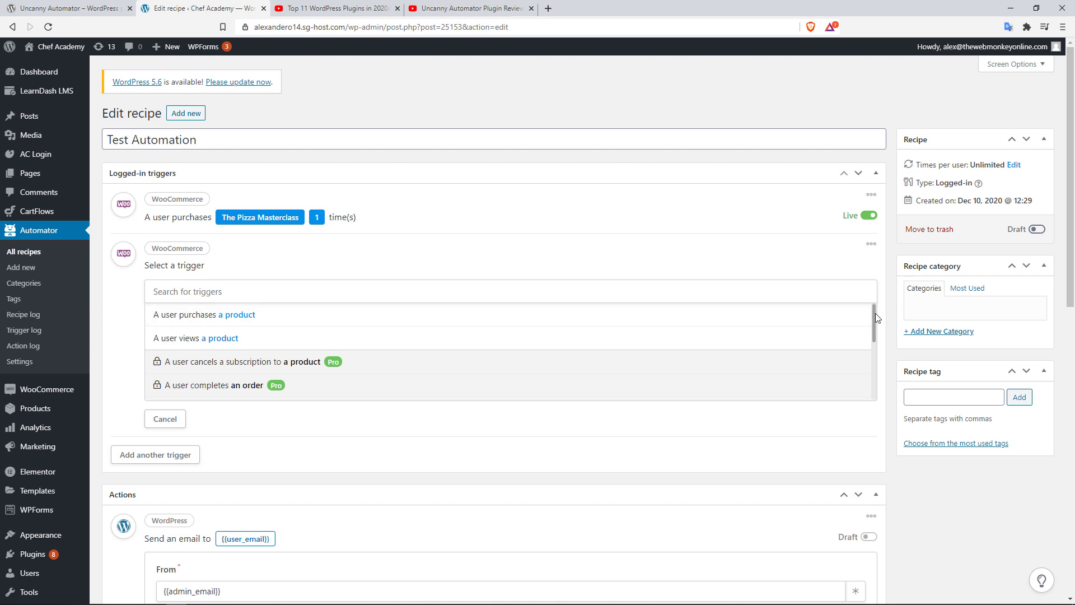
pyautogui.scroll(-3)
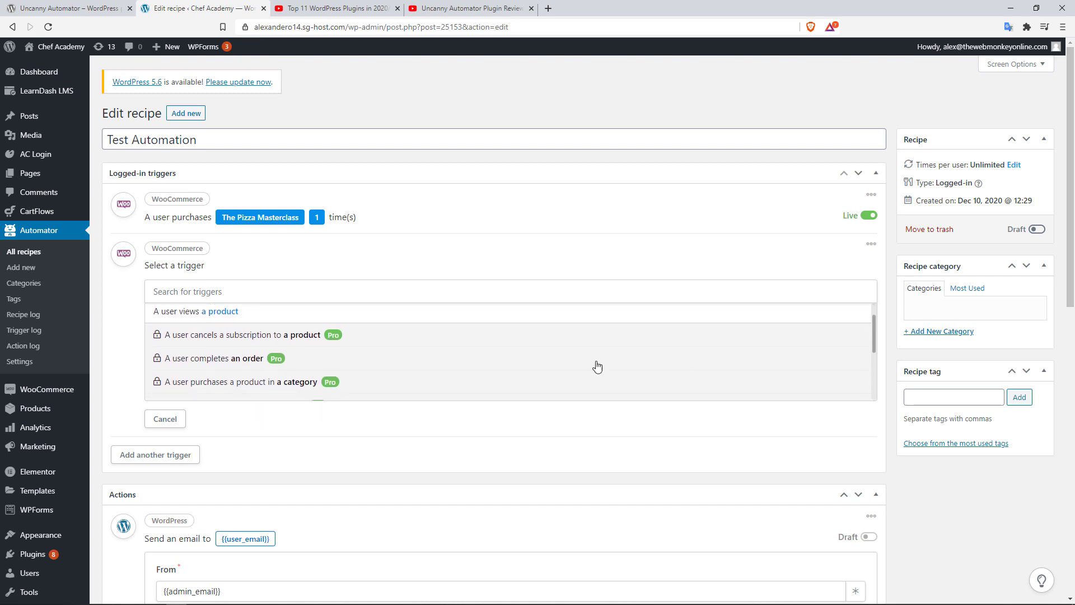
pyautogui.moveTo(239, 348)
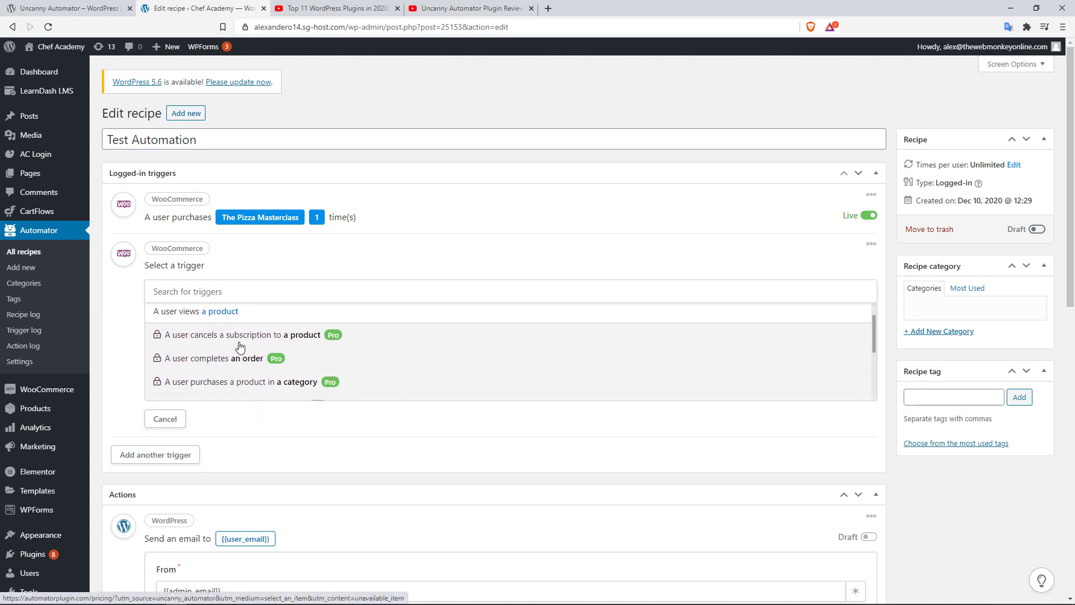
pyautogui.moveTo(656, 334)
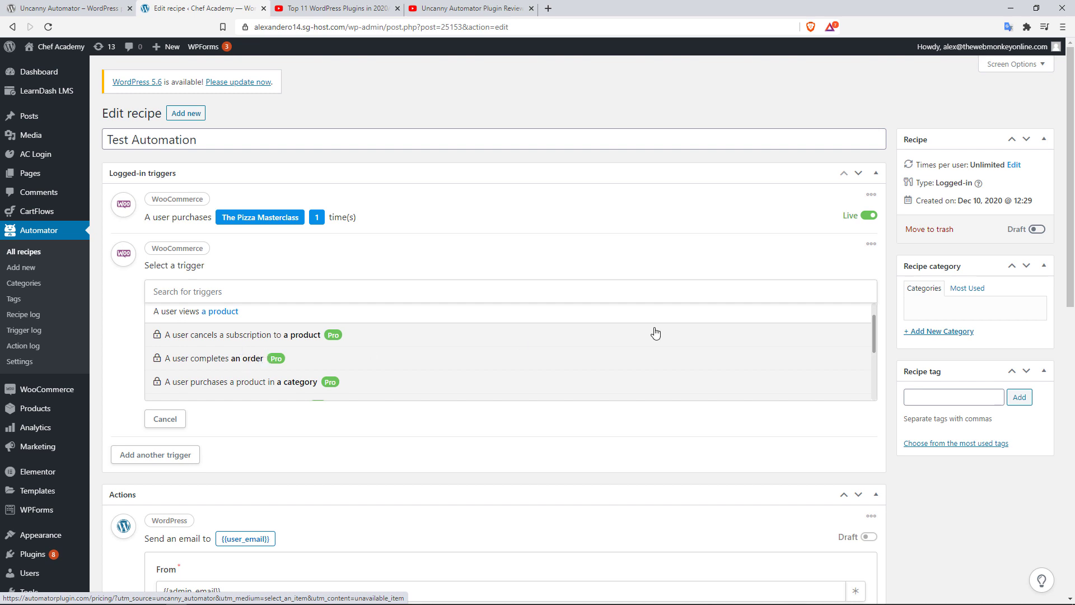
pyautogui.scroll(-3)
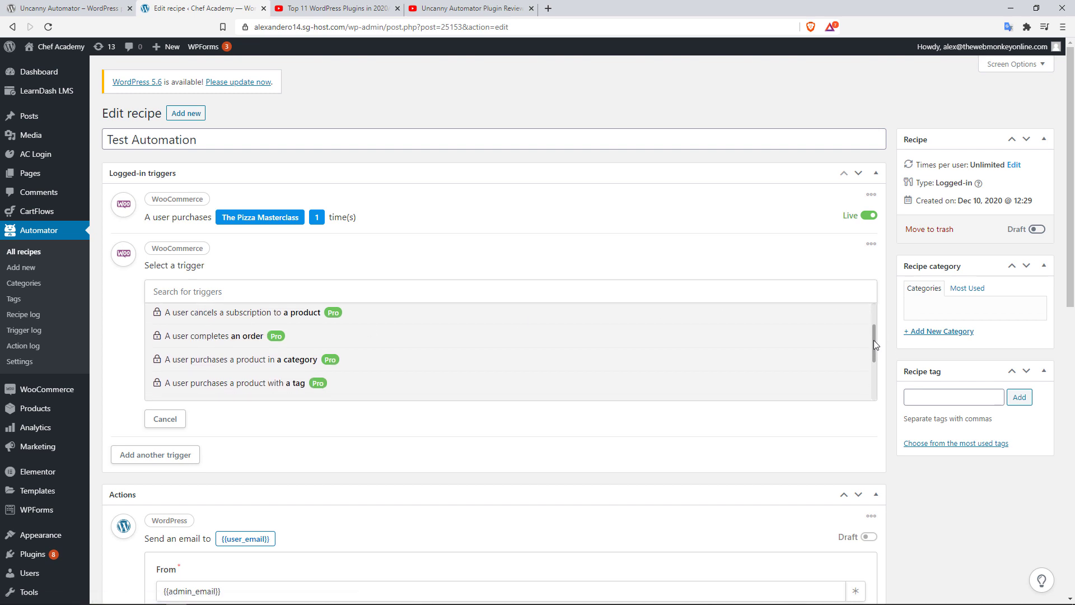
pyautogui.scroll(-3)
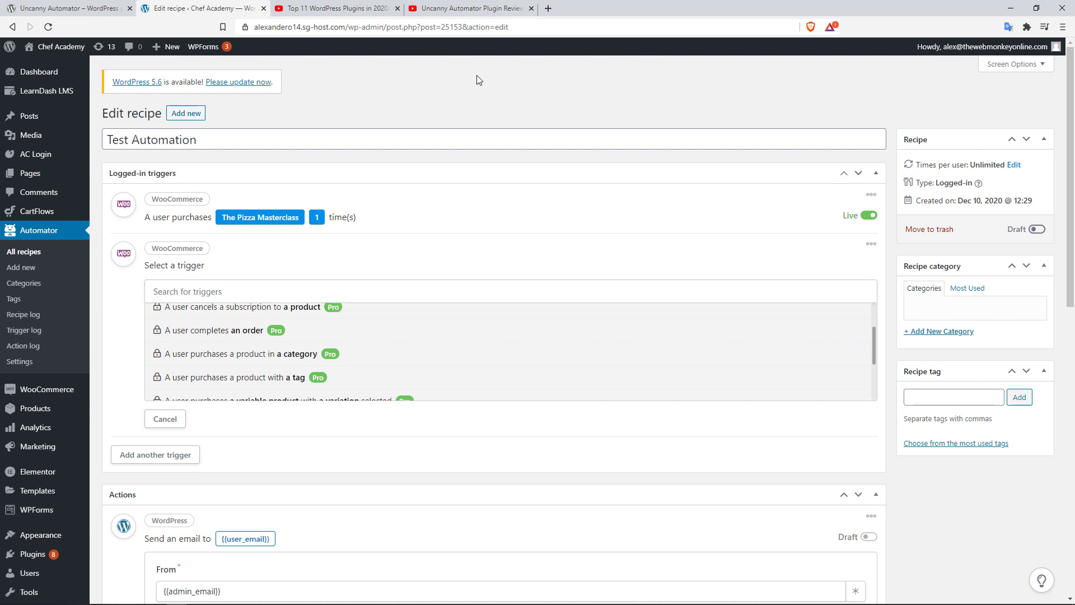
# Step: Switch to the YouTube review video tab, then back to the 'Uncanny Automator – WordPress plugin' tab
pyautogui.click(471, 8)
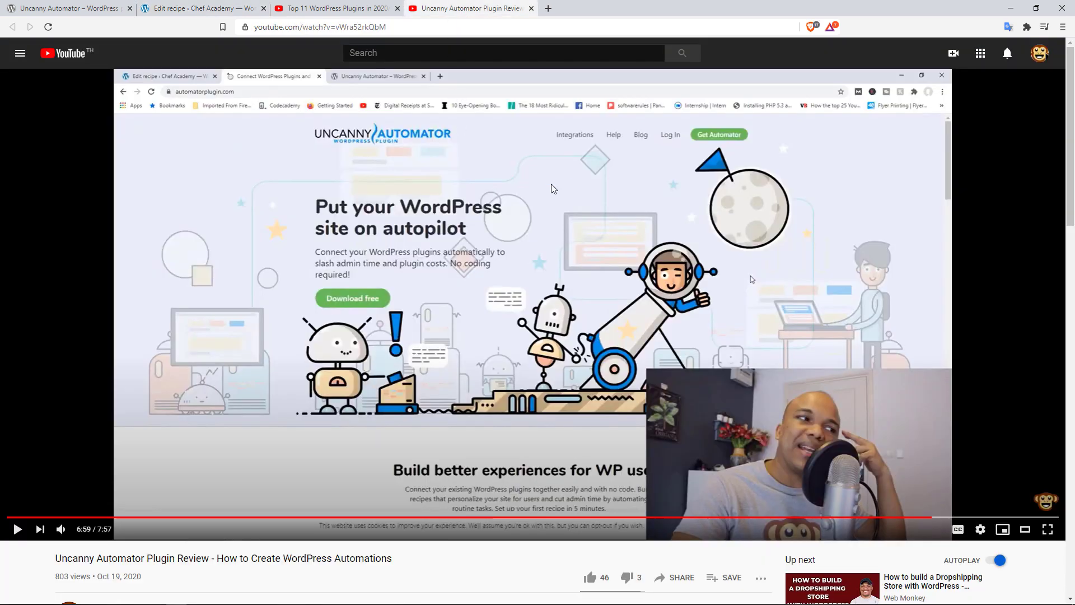
pyautogui.moveTo(562, 183)
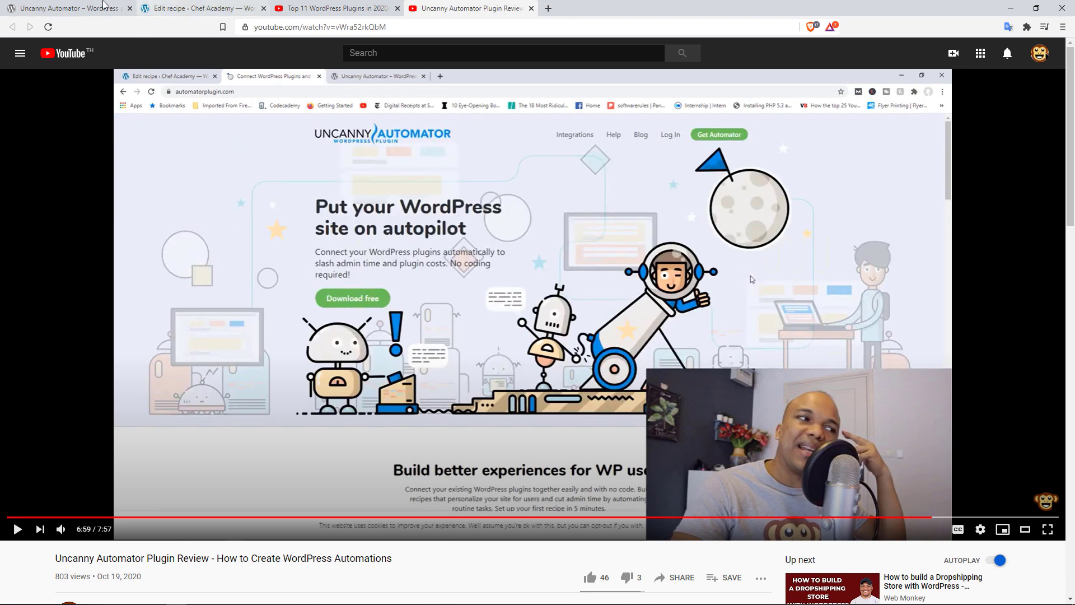
pyautogui.click(65, 7)
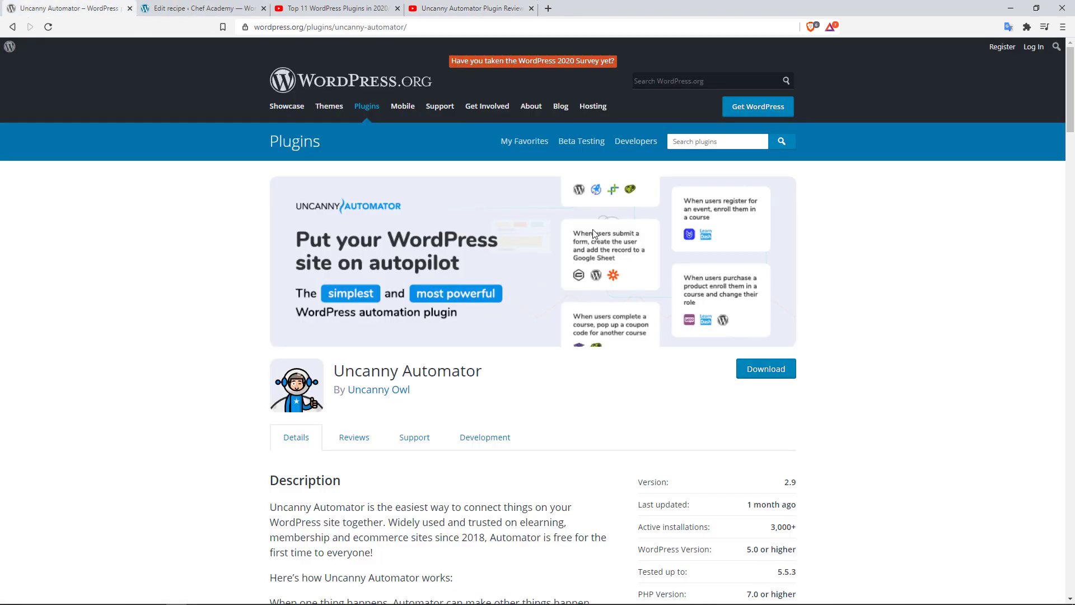
pyautogui.moveTo(528, 354)
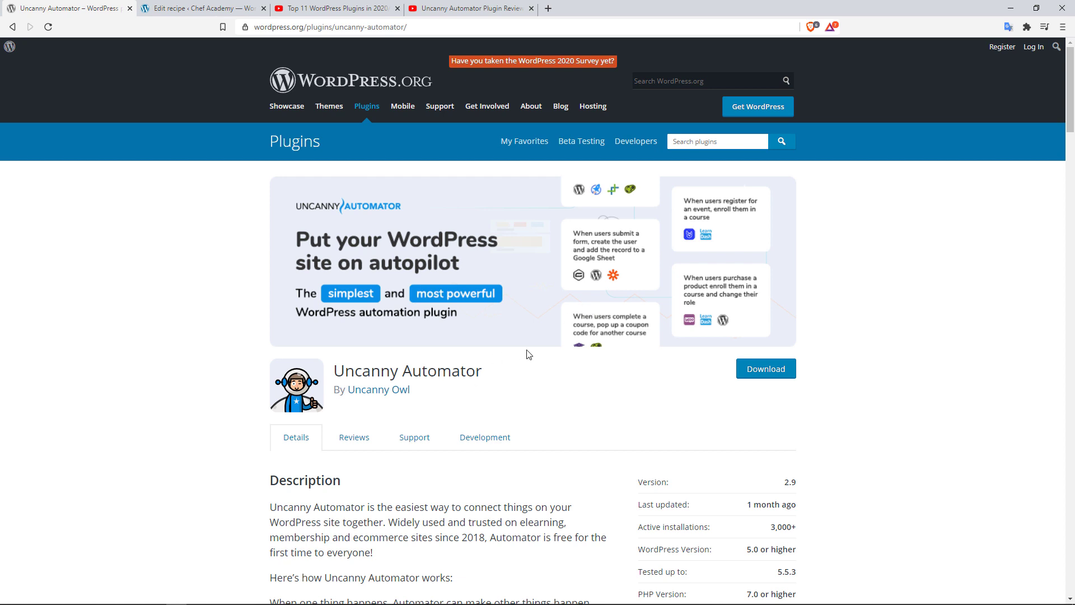